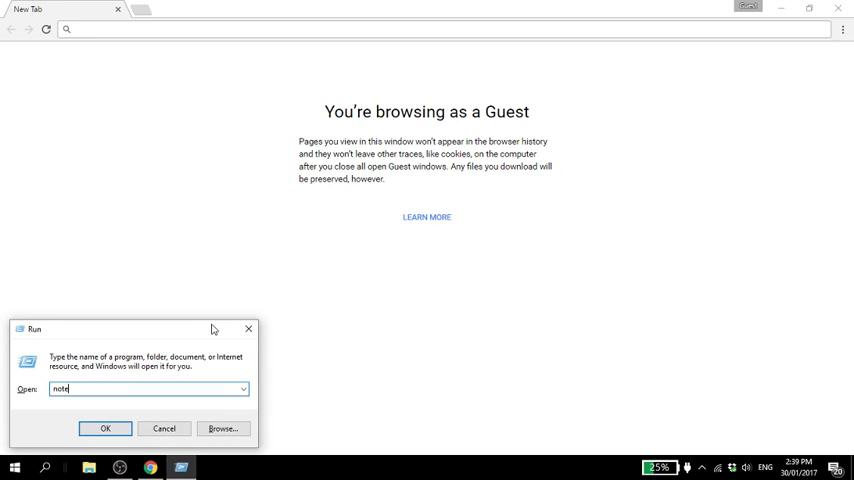
Start a Notepad note with 'Requirements:', PHP, indented 'Login Register', and MySQL.
click(104, 428)
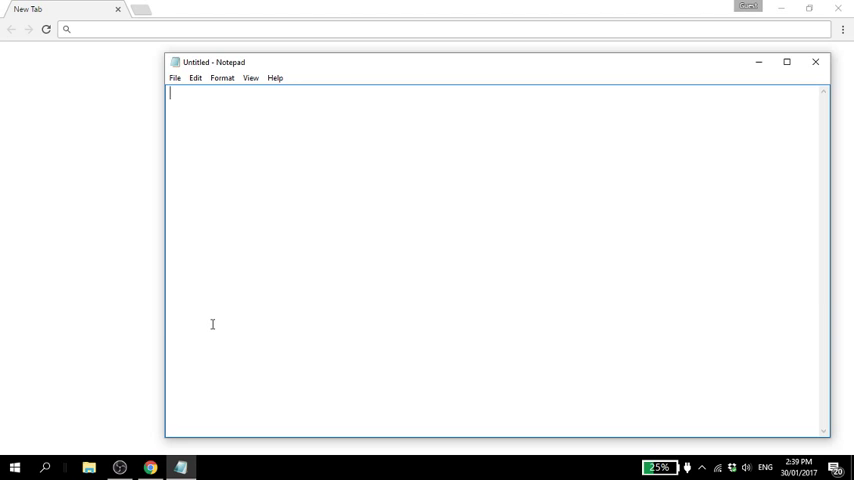
text(Requirements:)
text(PHP)
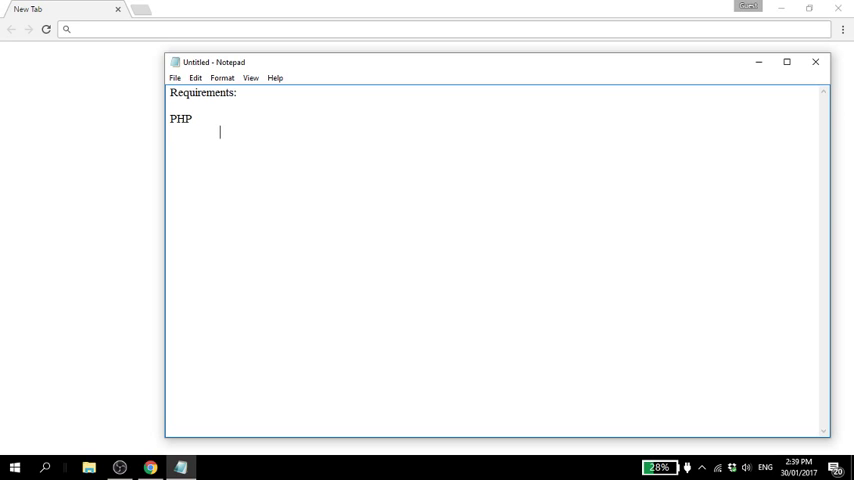
text(Login Regi)
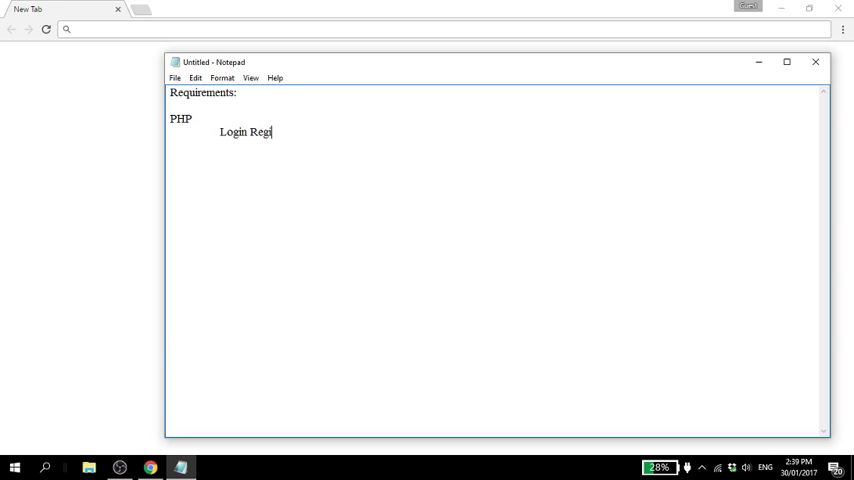
text(ster)
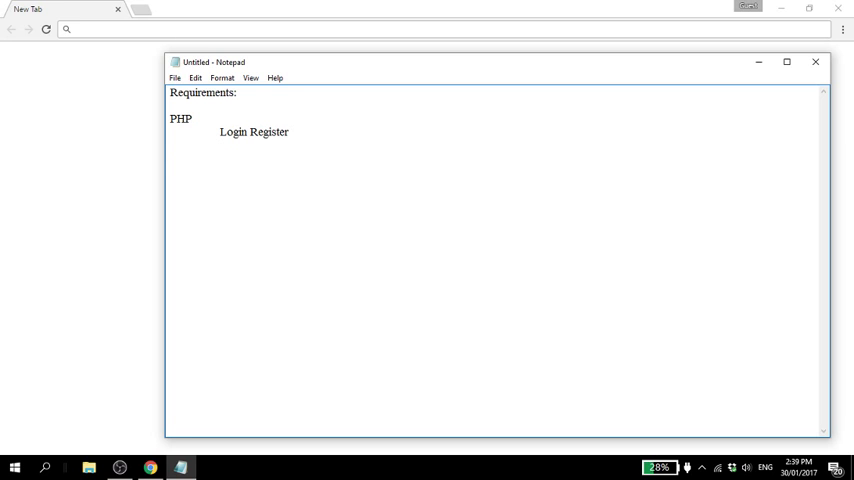
text(MySQL)
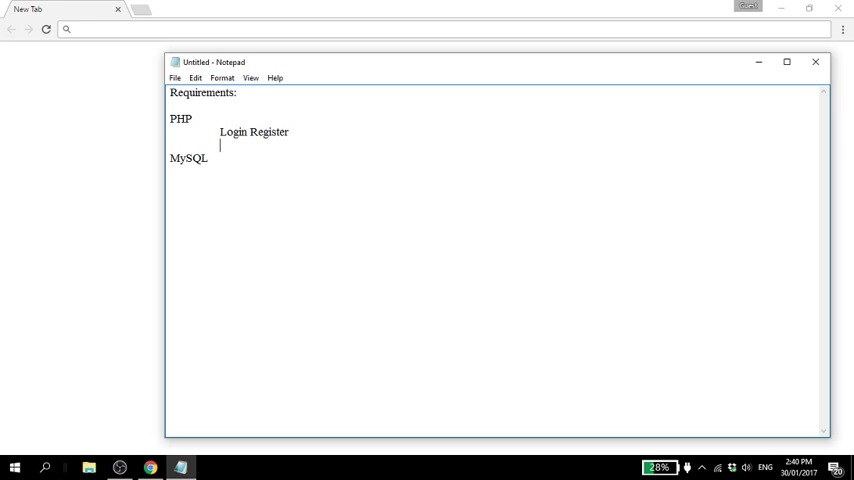
Add the indented Session and SCRUD items under PHP, fixing a stray letter.
text(Session)
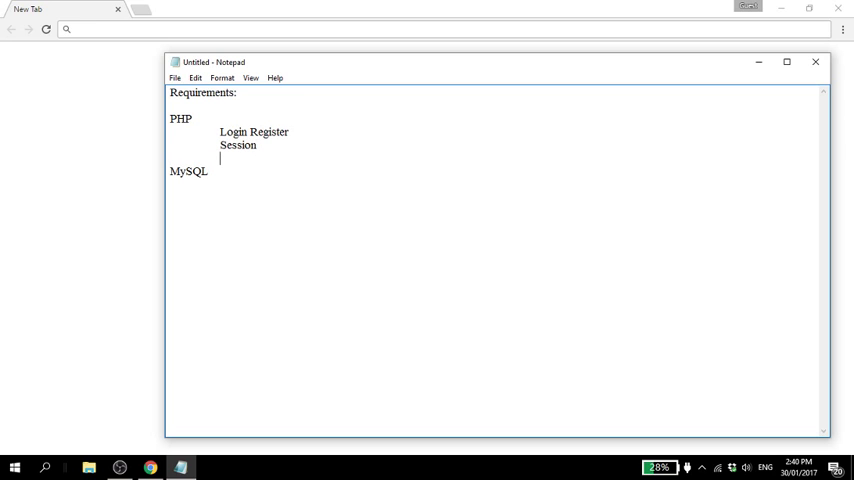
text(M)
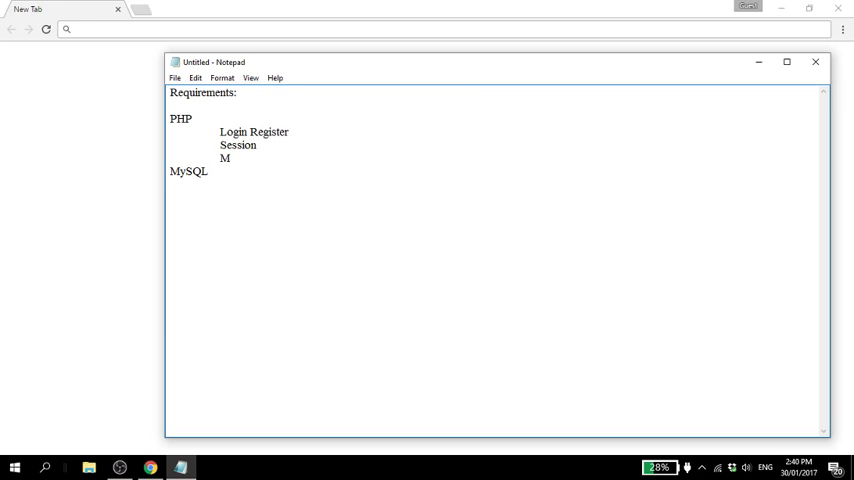
key(backspace)
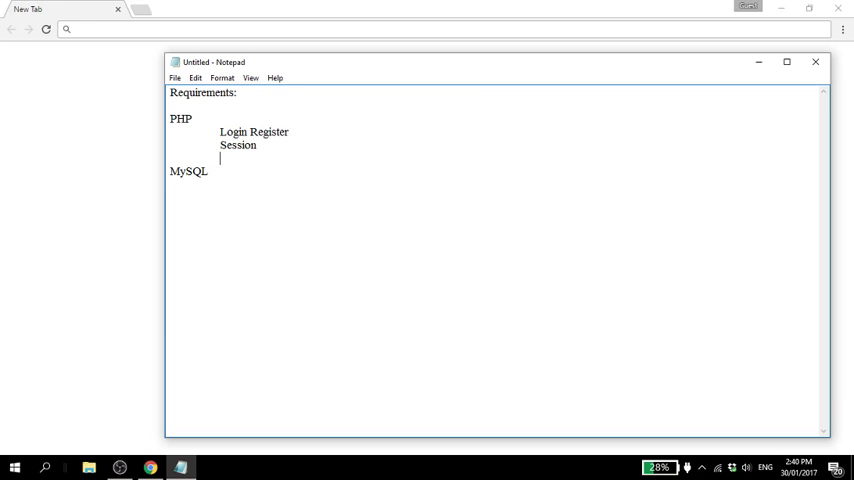
text(CRUD)
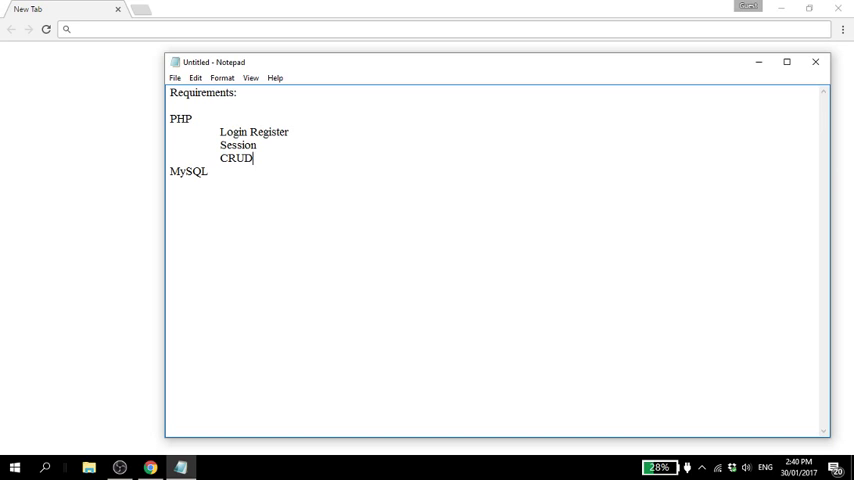
text(S)
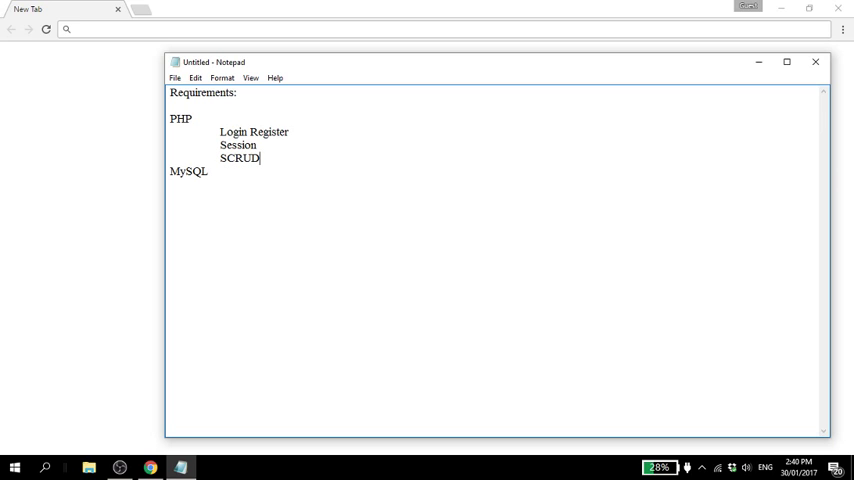
mouse_move(212, 324)
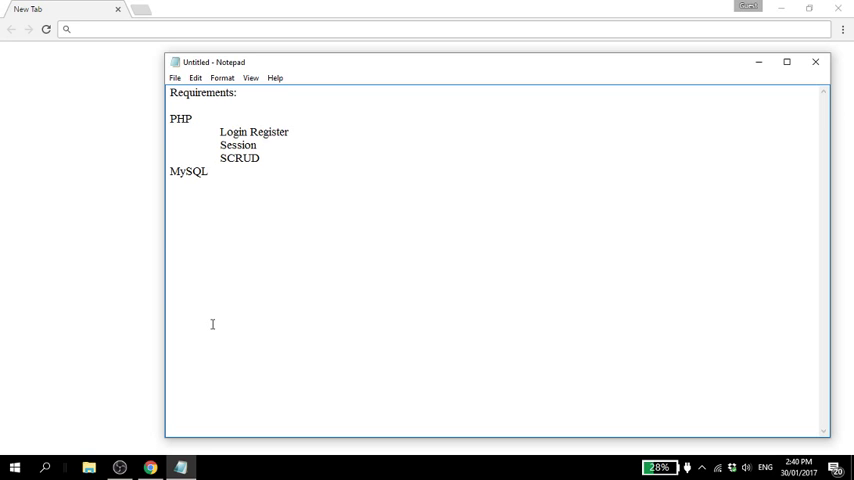
mouse_move(212, 324)
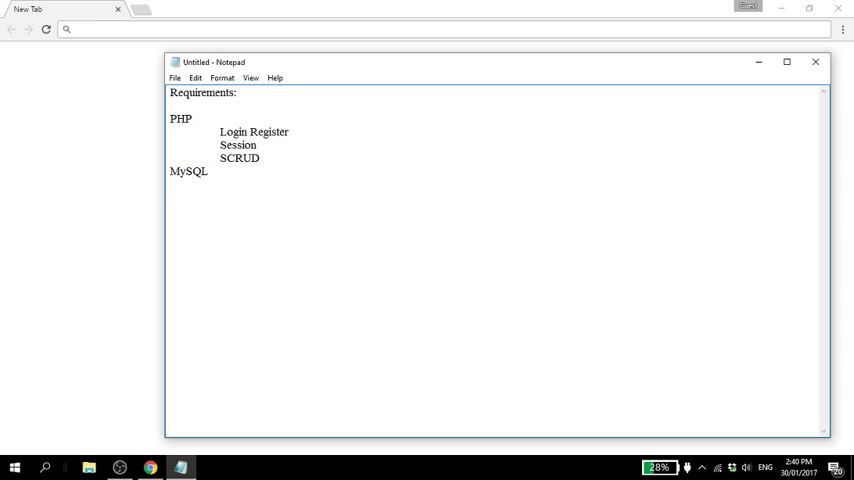
Add 'HTML and CSS', Bootstrap, a separator line and the title 'Online Voting System'.
text(HT)
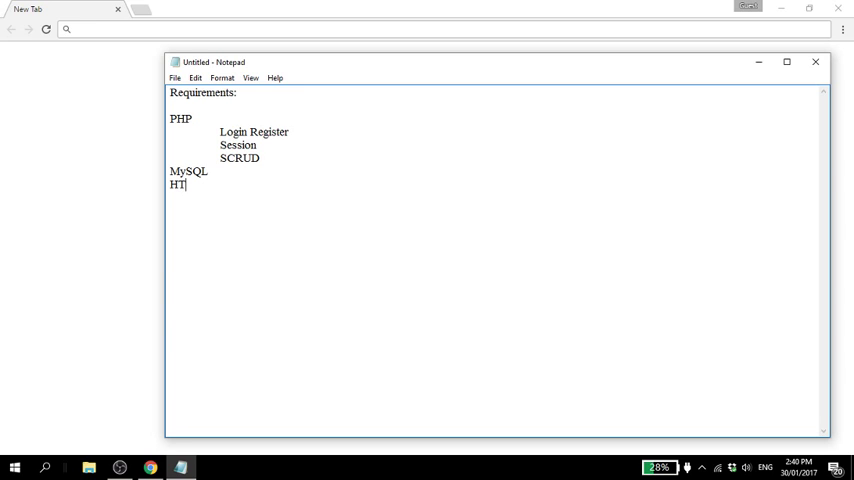
text(ML and CSS)
text(Boo)
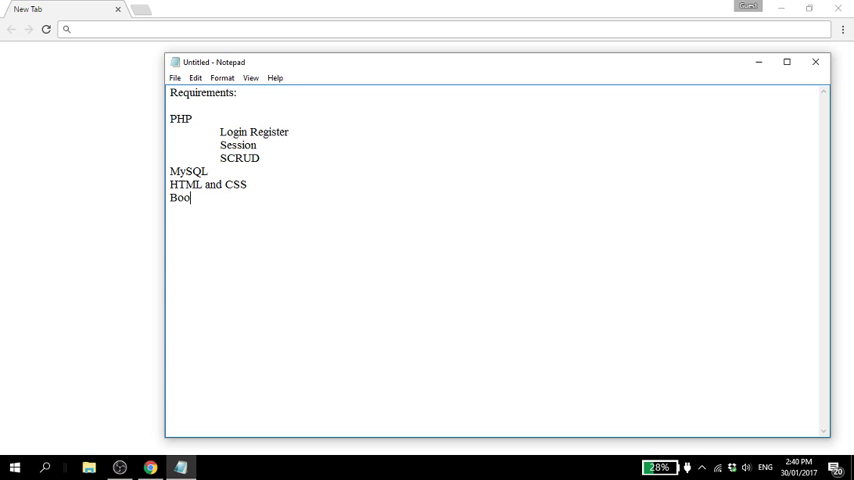
text(tstrap)
text(Pm)
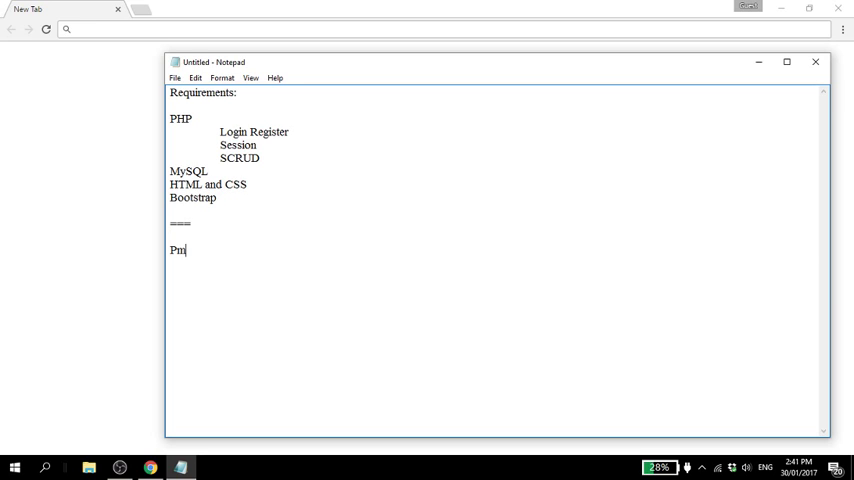
text(Online Voti)
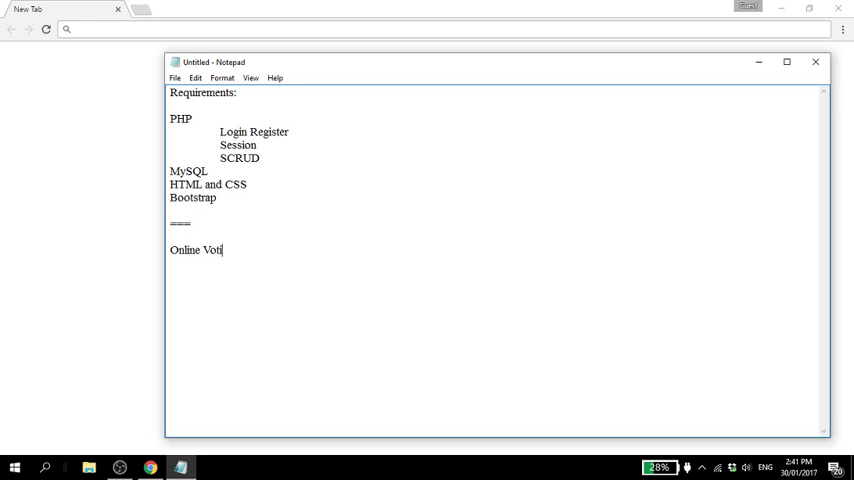
text(ng System)
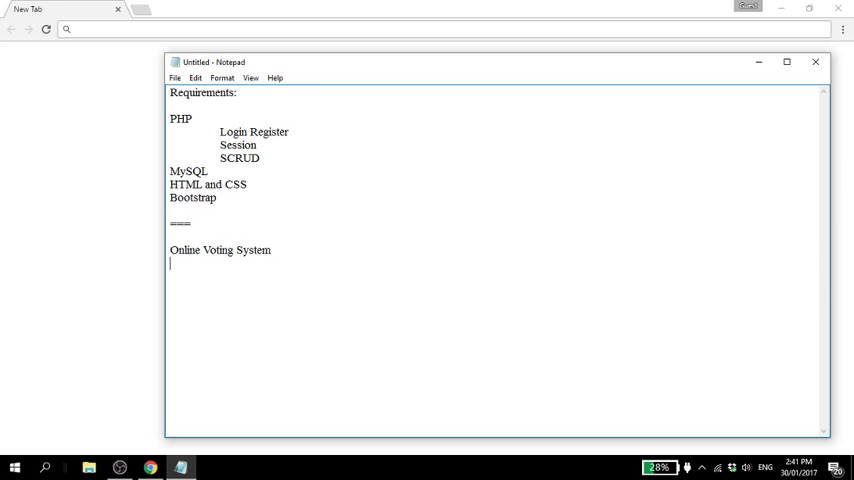
Add an 'Installation:' section with 'Install XAMPP with PHP 7'.
text(Installation)
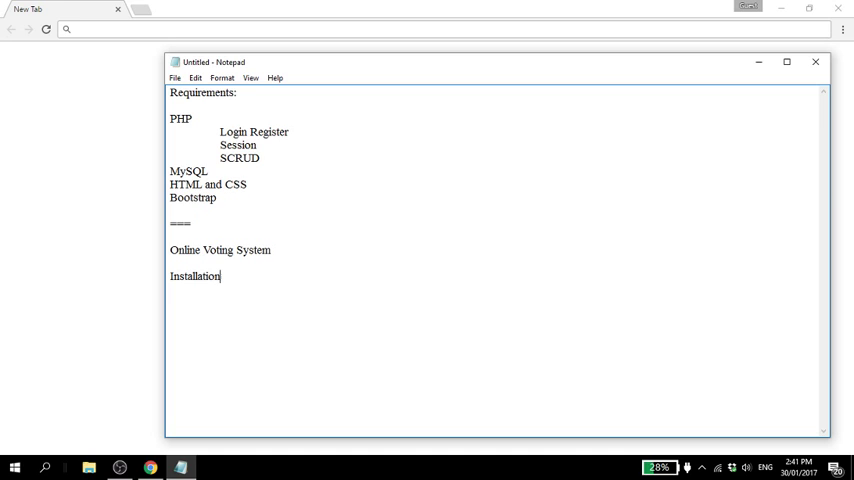
text(:)
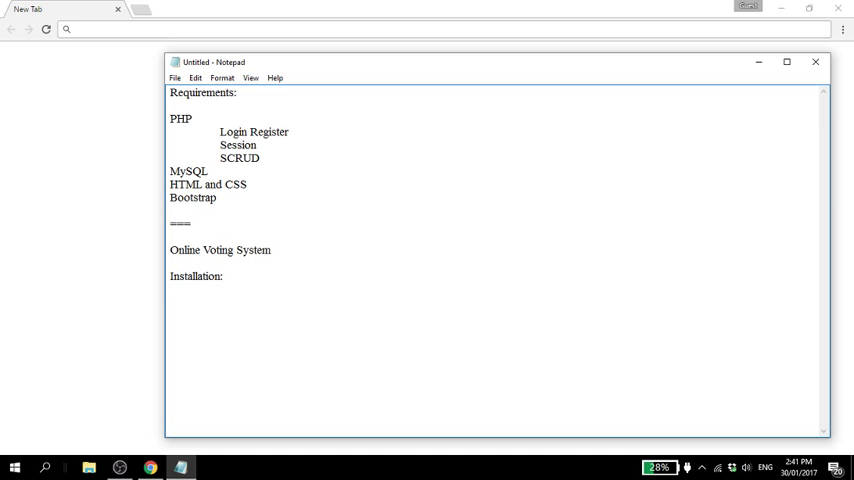
text(Install)
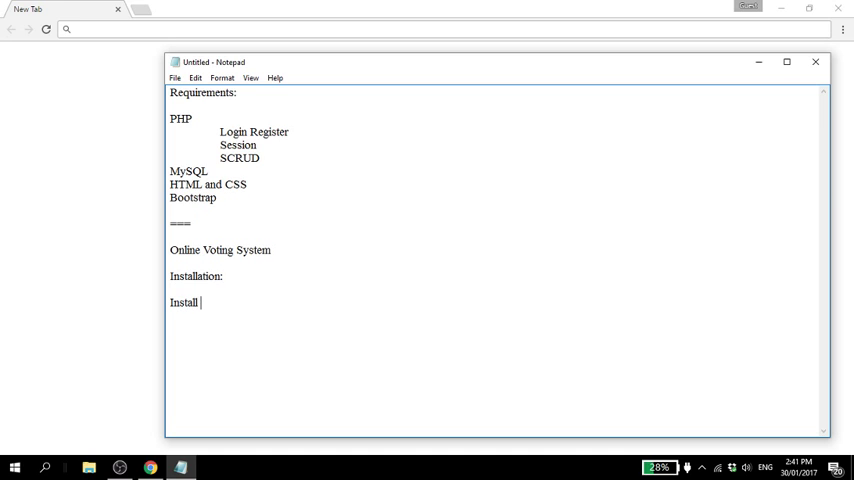
text(XAMPP with PHP)
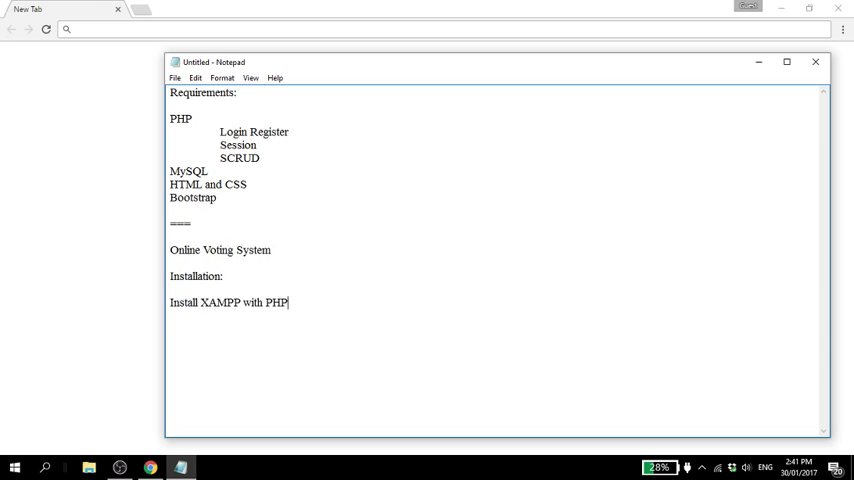
text(7)
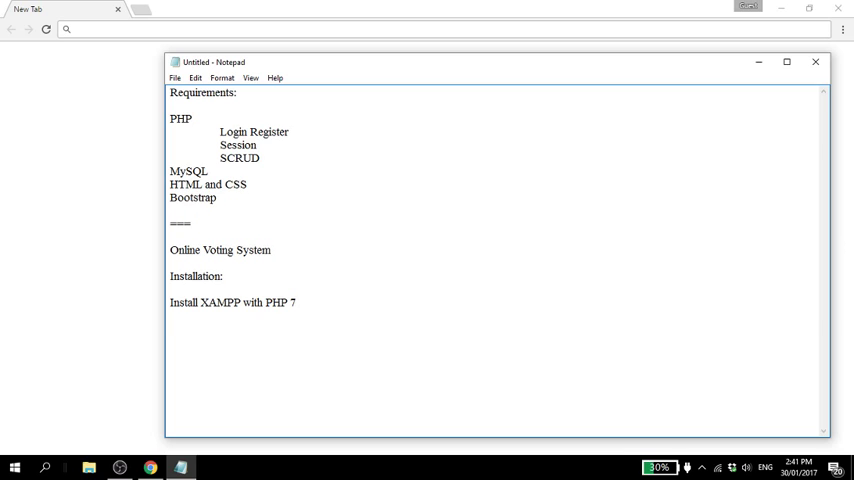
Add 'Install Composer' to the list and bring the Chrome window forward.
text(Install C)
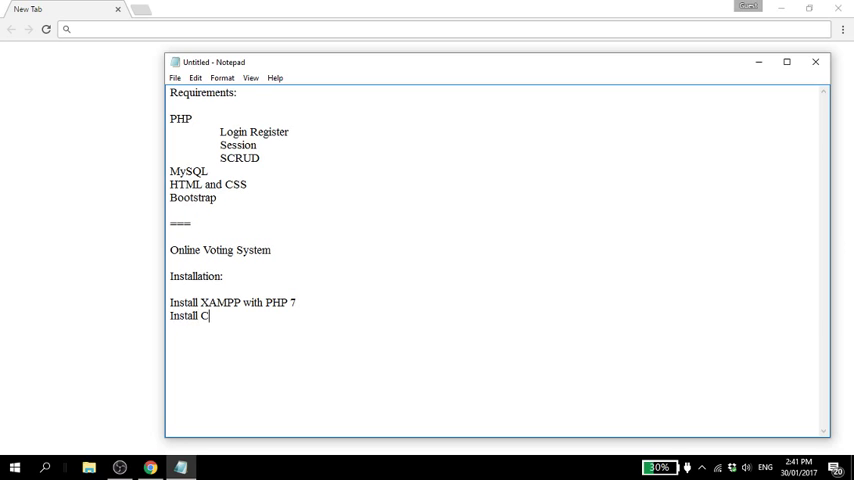
text(omposer)
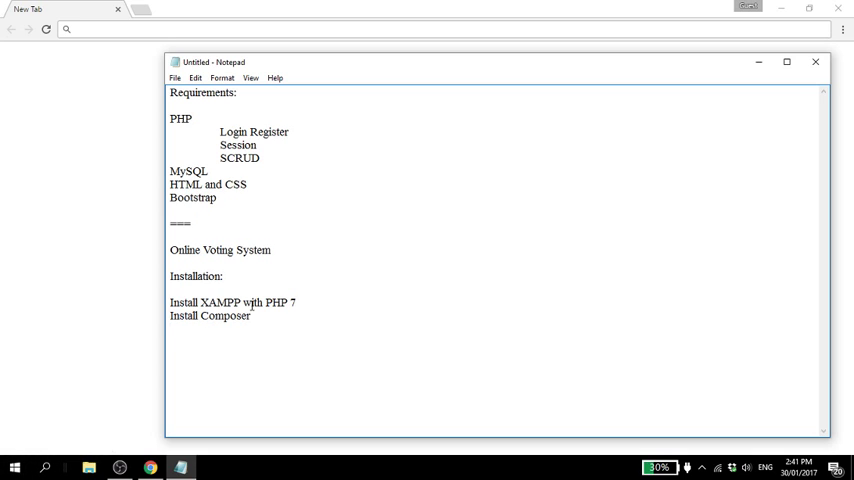
triple_click(232, 302)
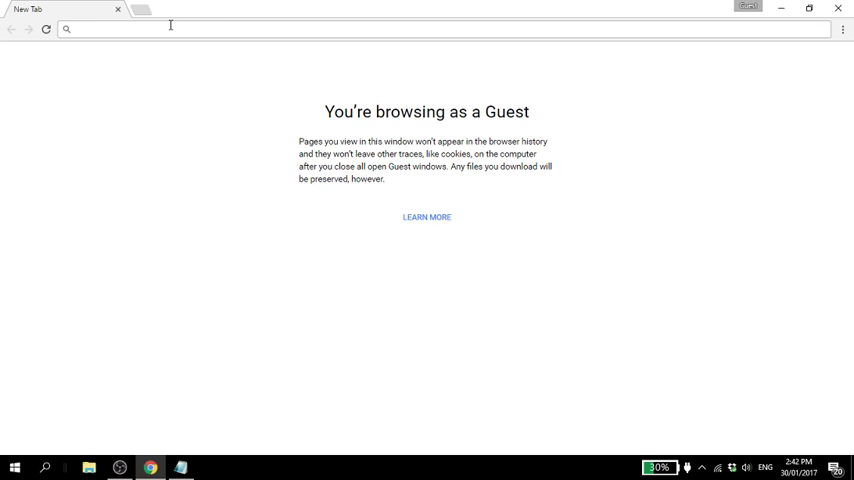
Search 'download xampp', reach the Apache Friends page and locate the 7.0.13 / PHP 7.0.13 Windows build.
text(download)
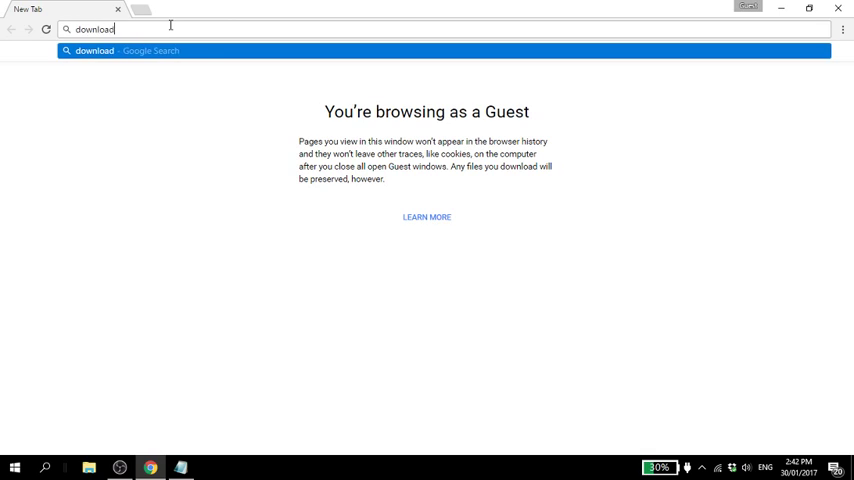
key(Return)
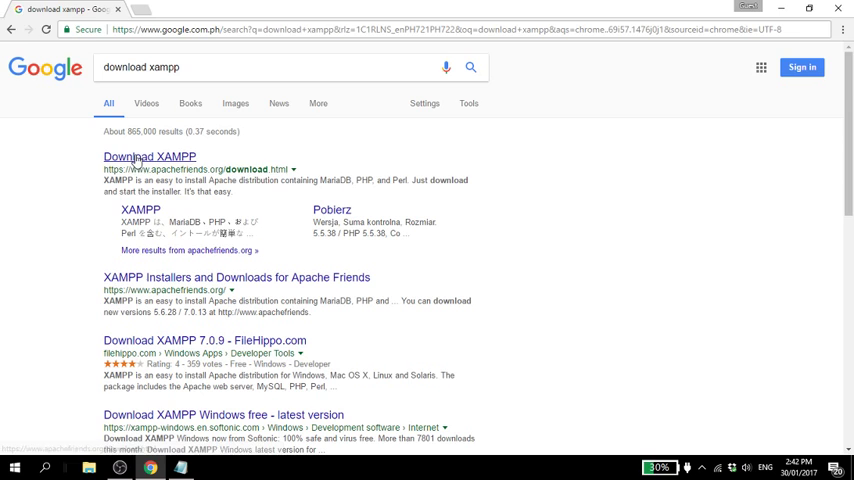
click(148, 156)
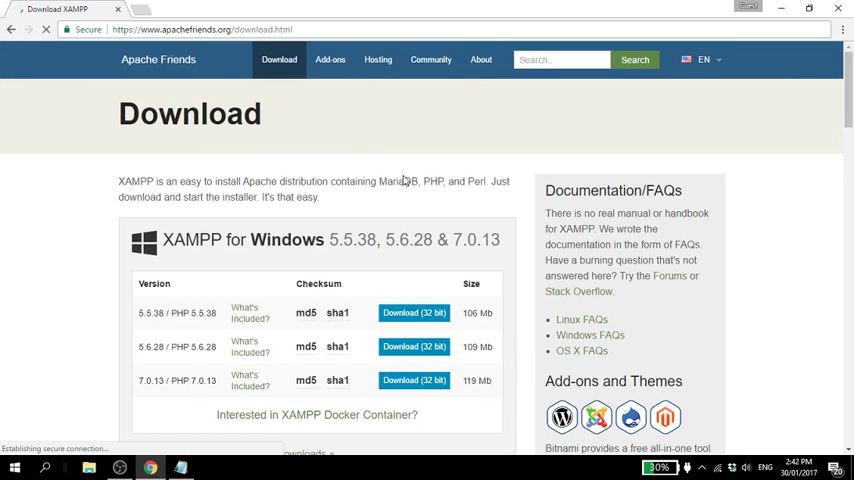
scroll(down, 3)
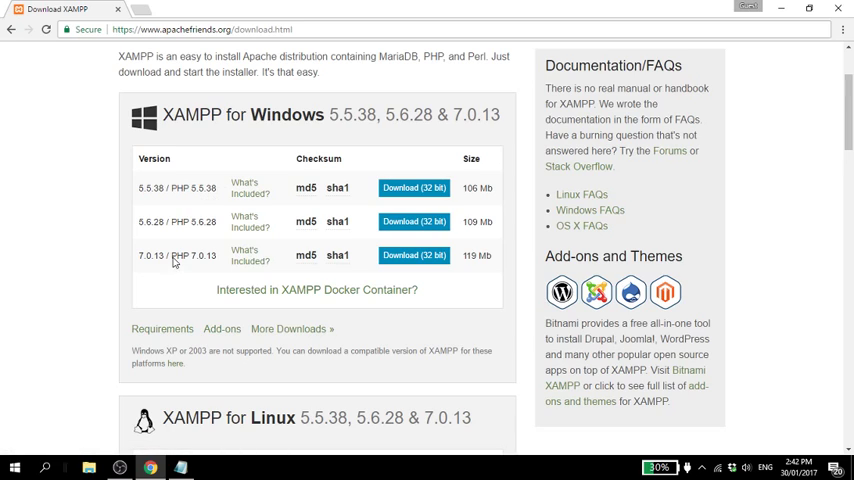
double_click(192, 256)
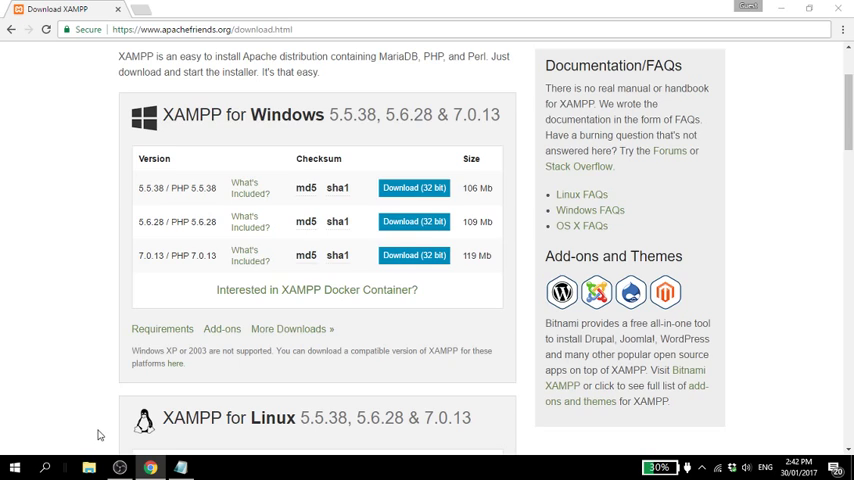
Launch the xampp-win32 installer from the Downloads folder in File Explorer.
click(88, 468)
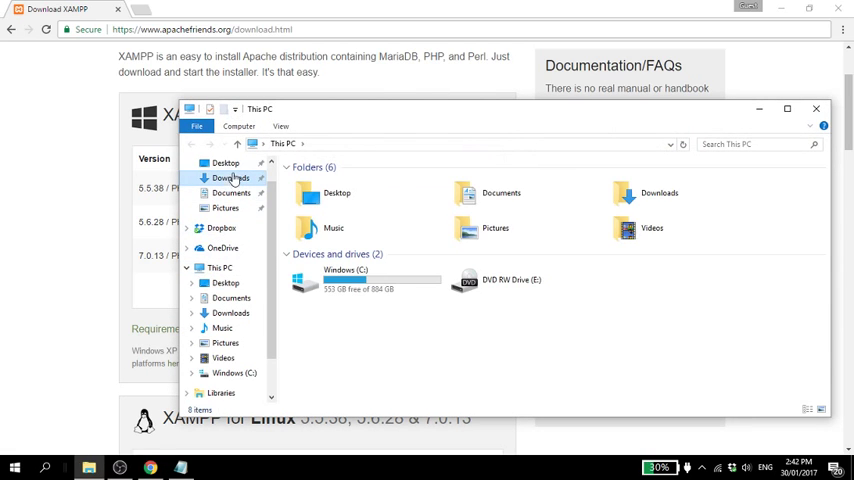
click(230, 178)
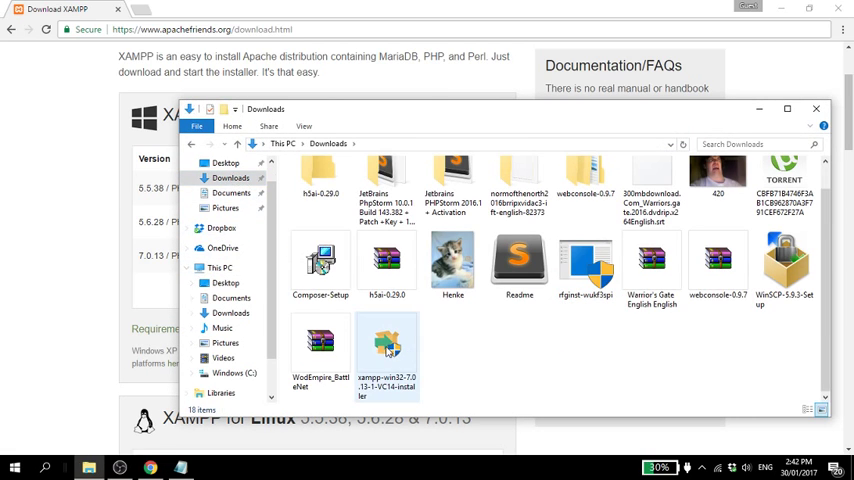
click(388, 350)
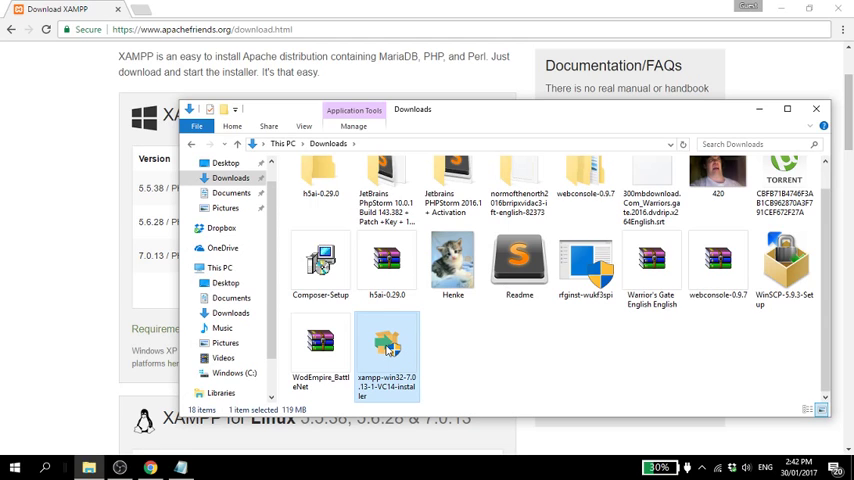
mouse_move(388, 344)
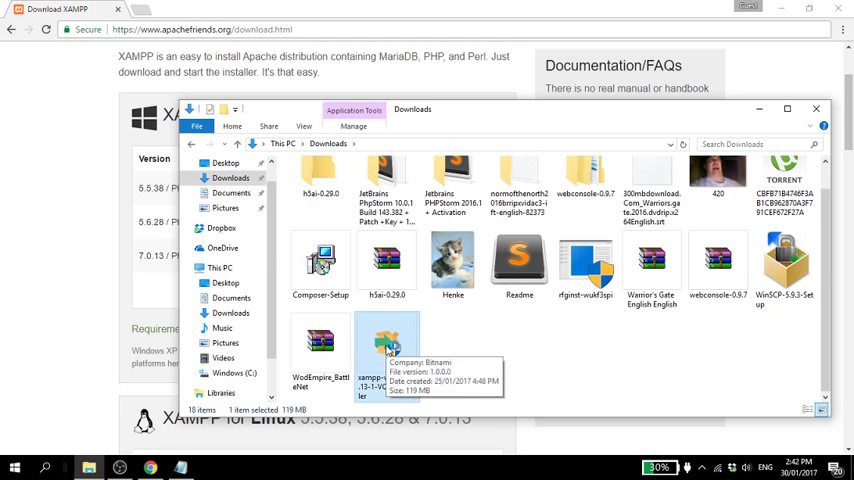
mouse_move(586, 318)
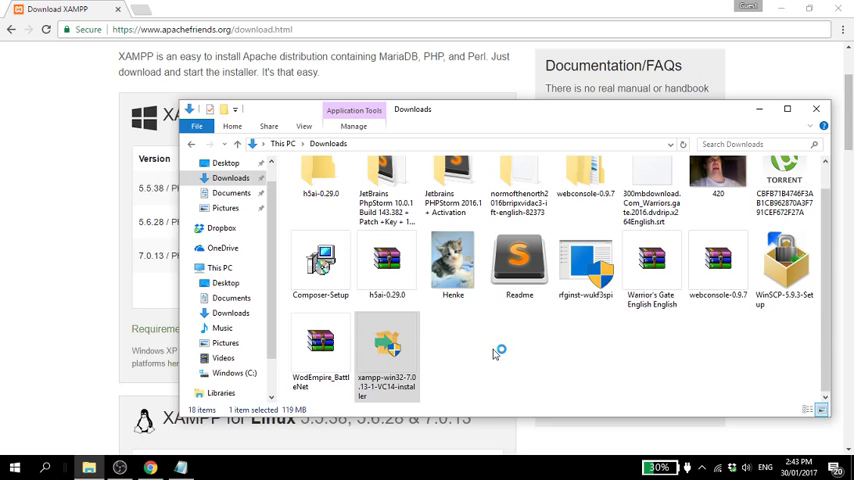
mouse_move(492, 352)
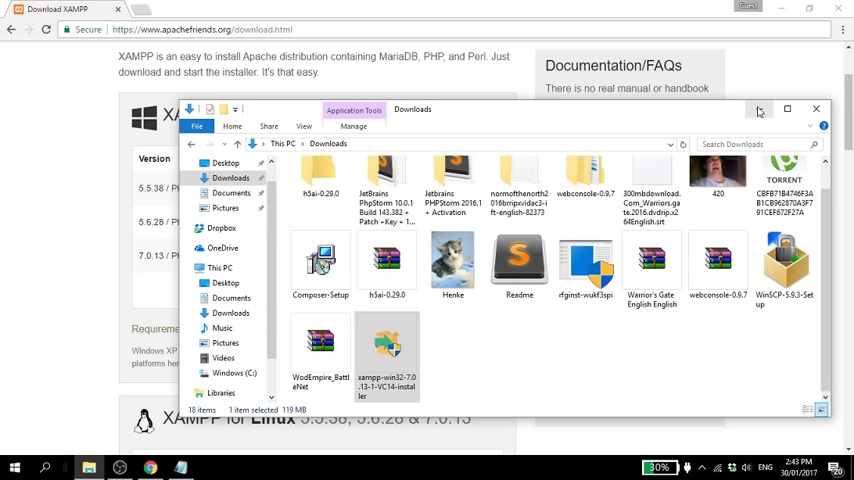
click(816, 108)
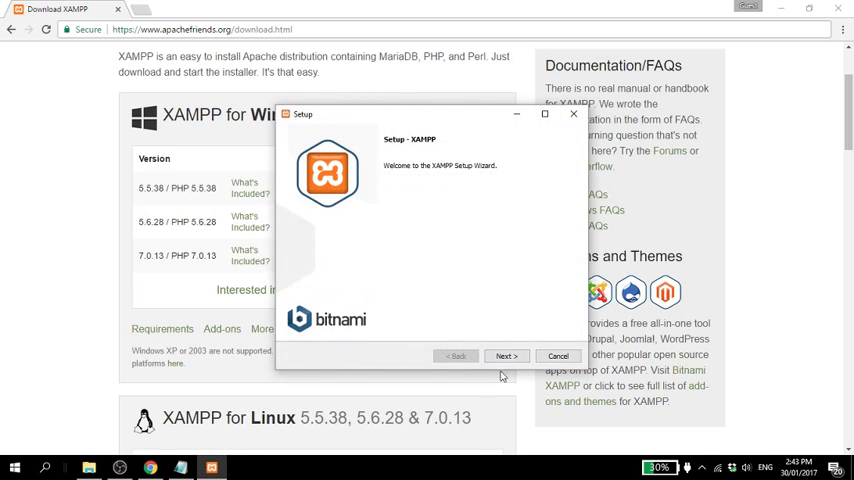
Move past the welcome screen and review components such as Mercury Mail and FileZilla FTP Server.
click(506, 356)
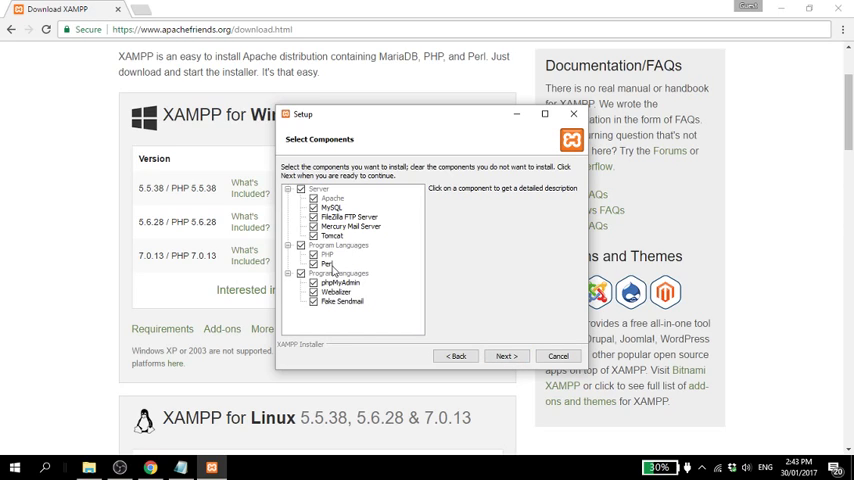
click(326, 264)
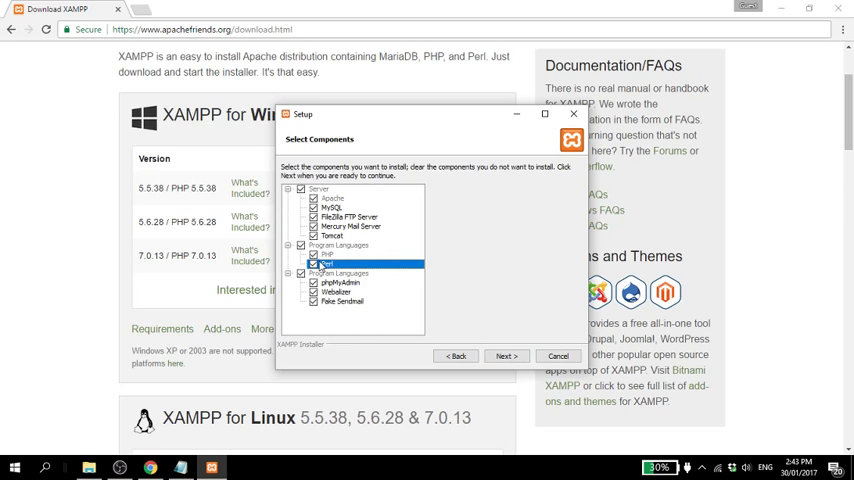
click(330, 236)
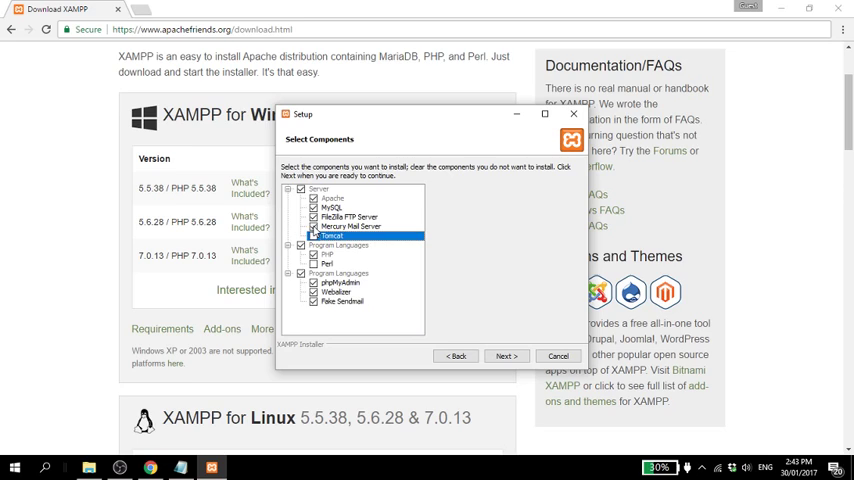
click(350, 226)
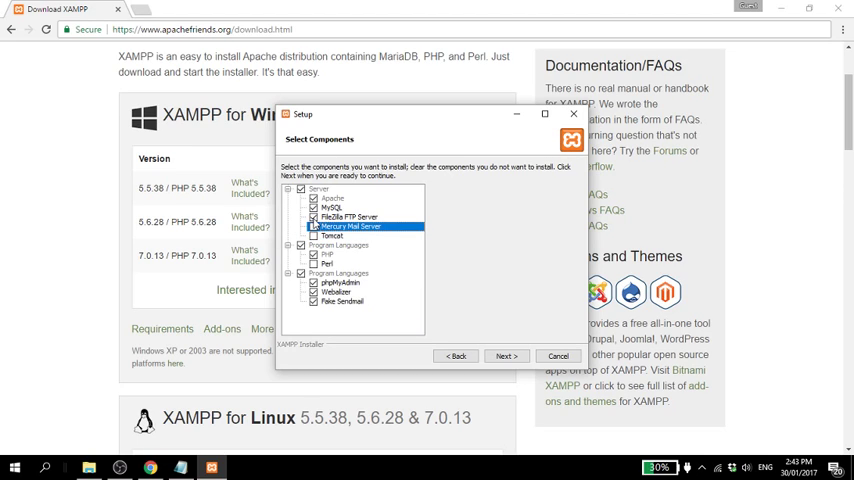
click(350, 216)
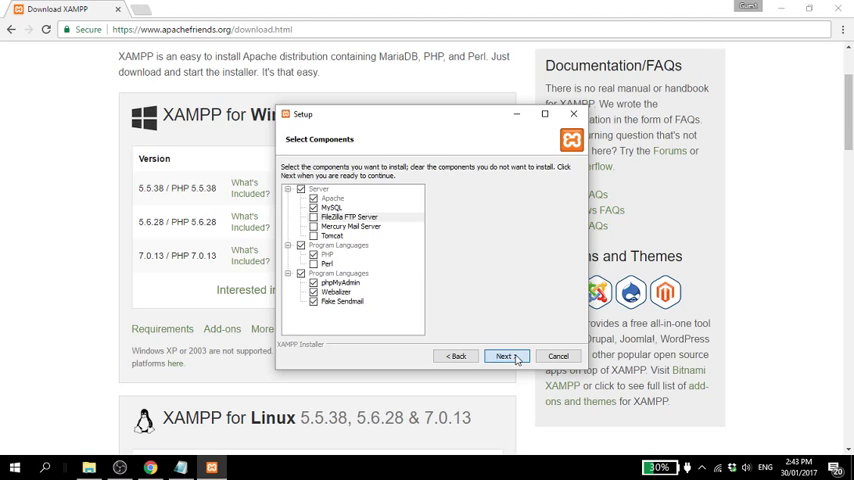
Accept the components and C:\xampp as the installation folder, triggering the non-empty folder warning.
click(506, 356)
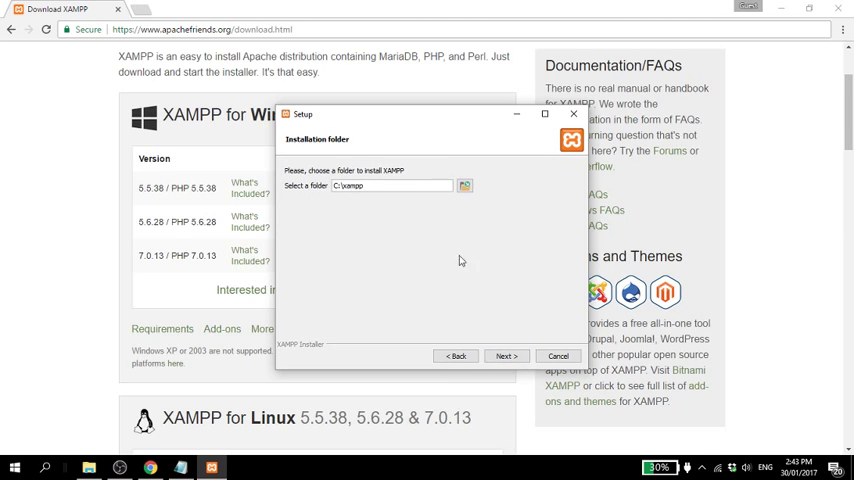
click(506, 356)
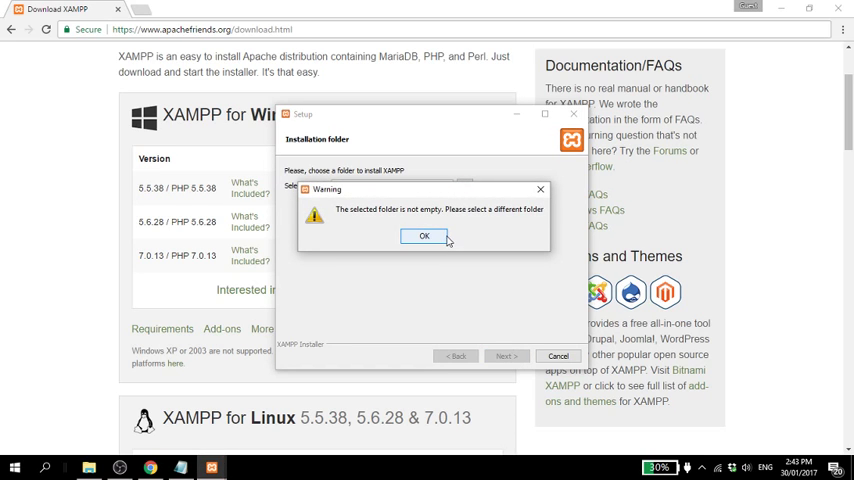
Acknowledge the folder warning and check the existing xampp folder on drive C:.
click(424, 236)
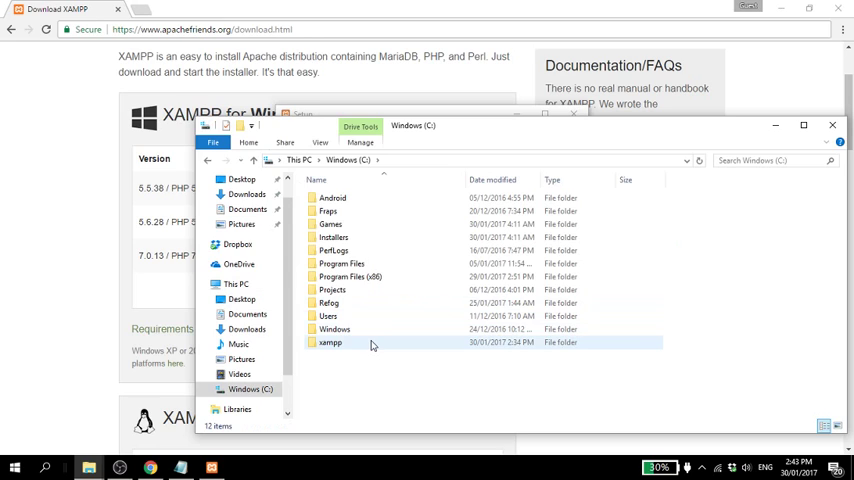
click(330, 342)
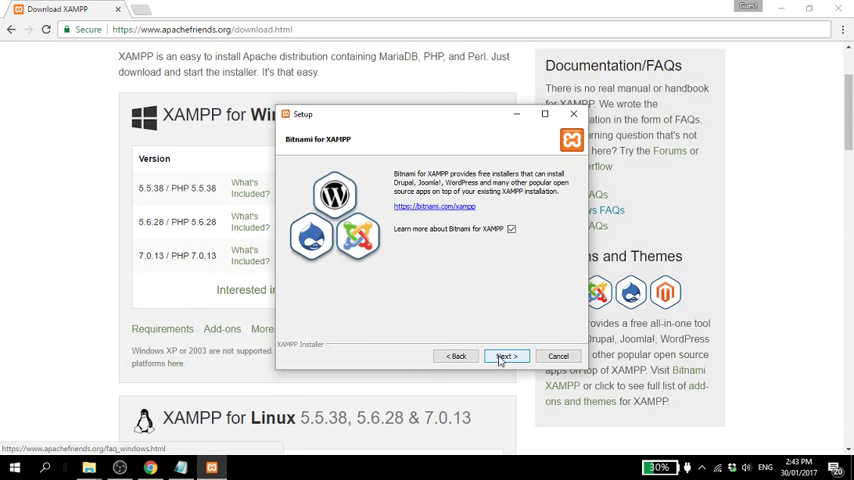
Untick 'Learn more about Bitnami', install XAMPP and finish the wizard.
click(512, 228)
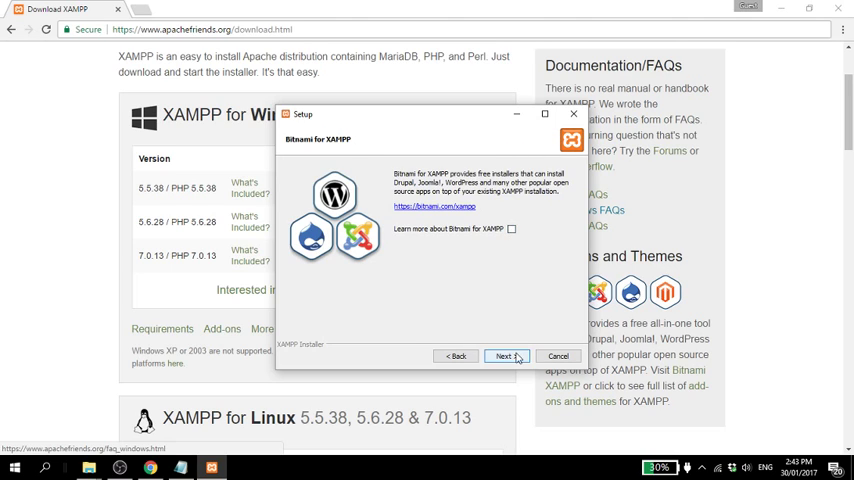
click(504, 356)
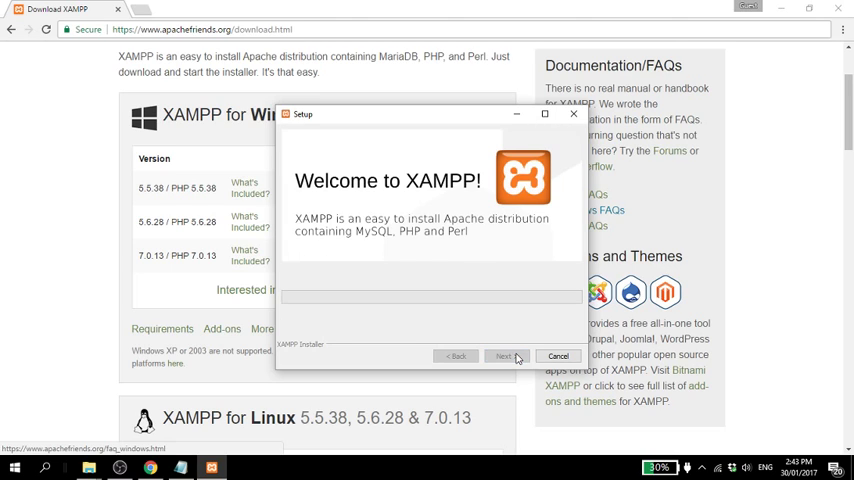
click(504, 356)
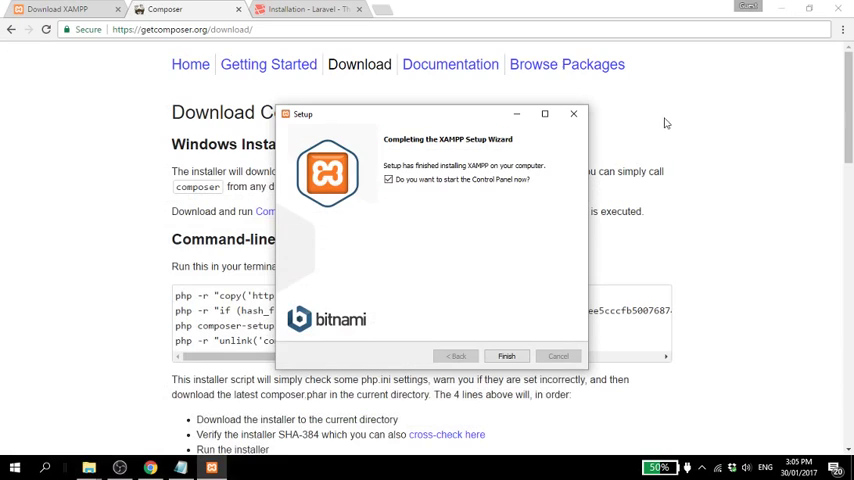
mouse_move(768, 300)
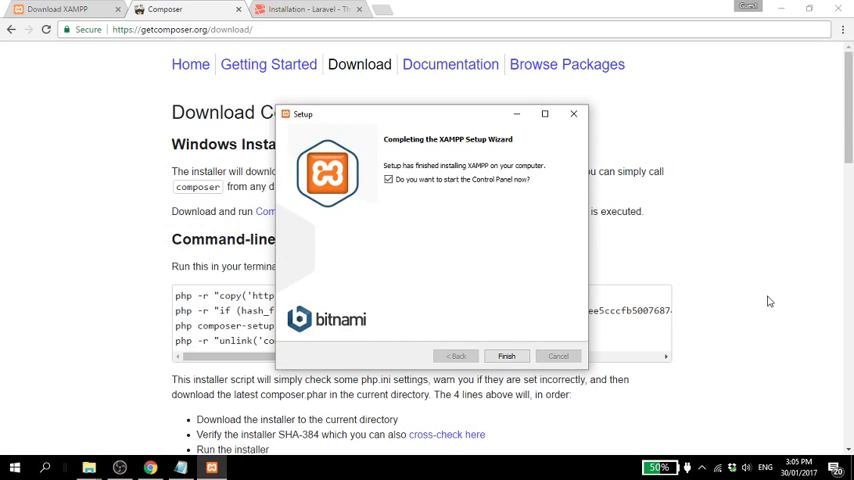
mouse_move(548, 332)
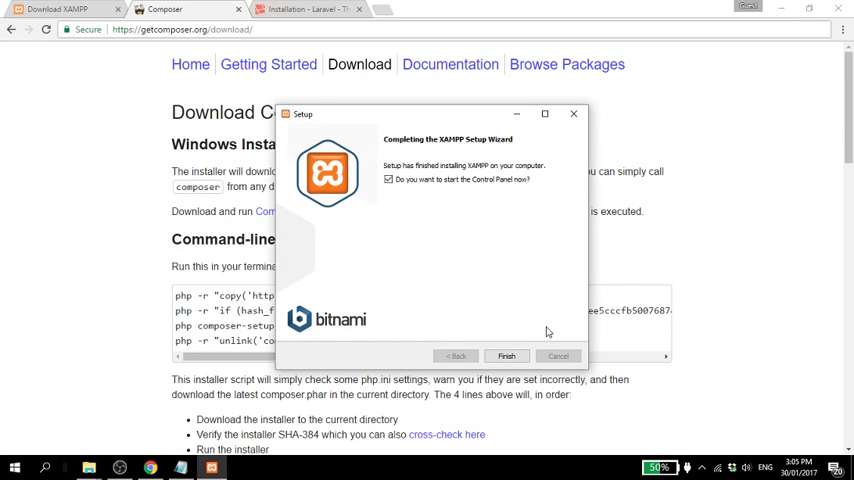
click(506, 356)
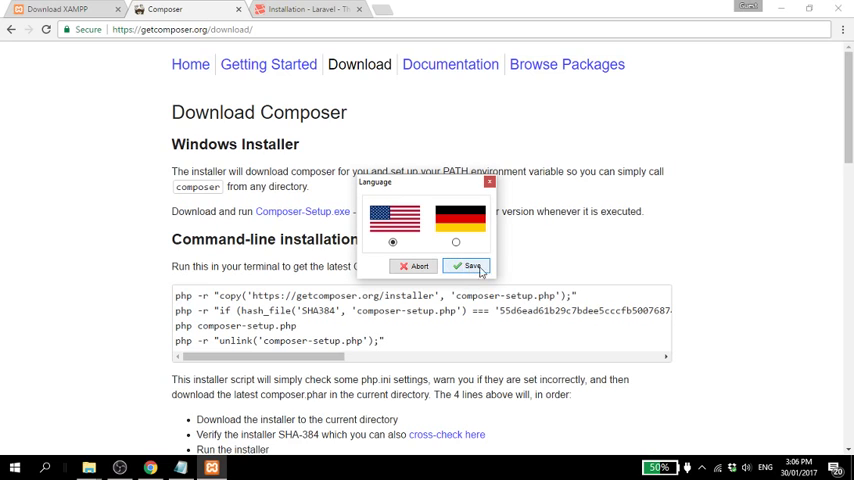
Save English as the XAMPP language, returning to the Composer download page.
click(468, 266)
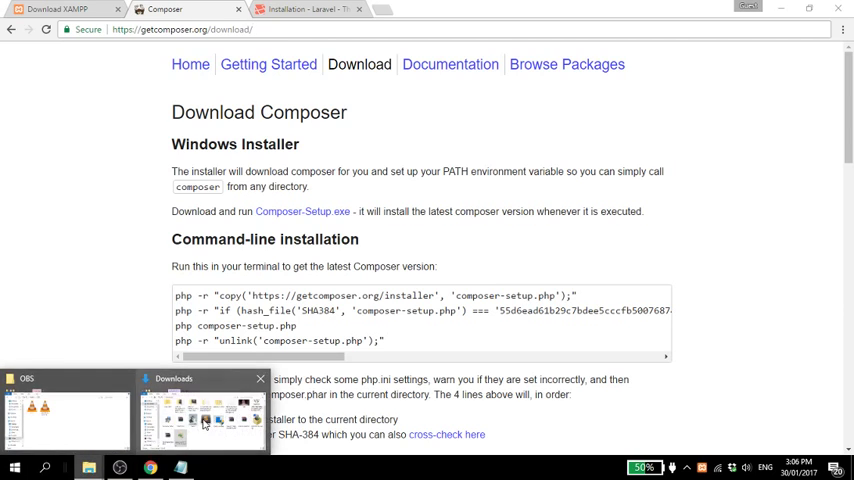
Launch Composer-Setup from the Downloads folder window.
click(200, 416)
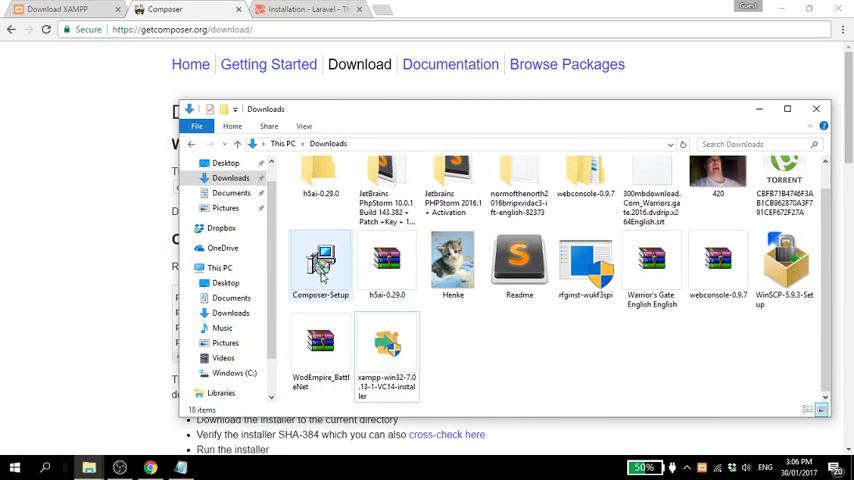
click(320, 260)
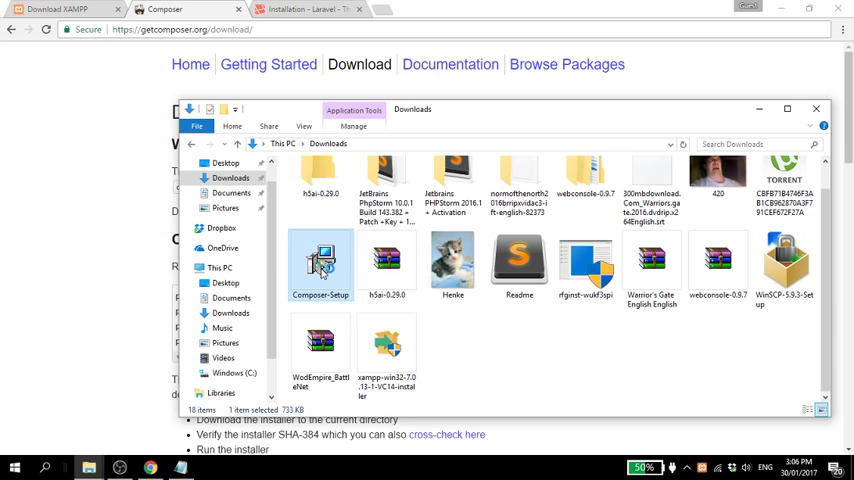
double_click(320, 258)
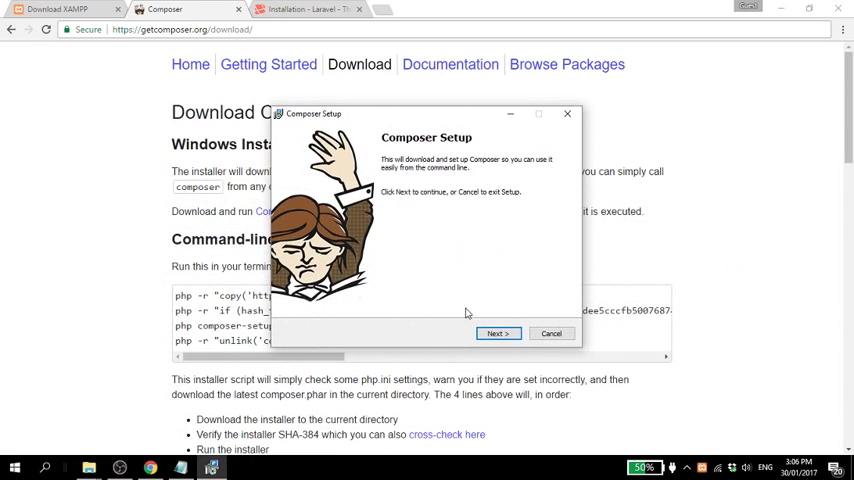
Install Composer against C:\xampp\php\php.exe through the wizard and finish the installer.
click(498, 332)
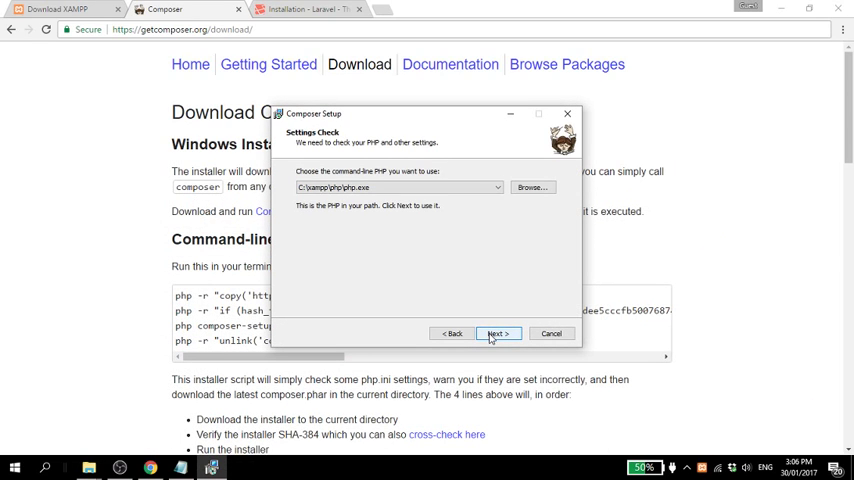
click(496, 332)
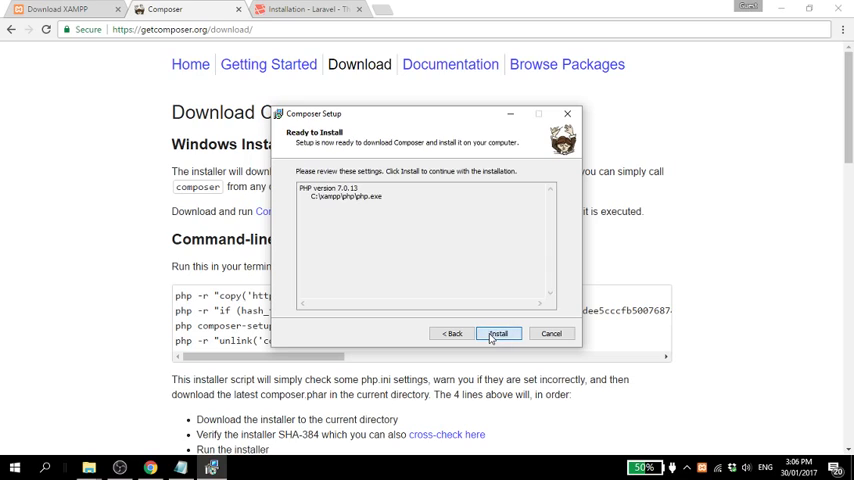
click(498, 332)
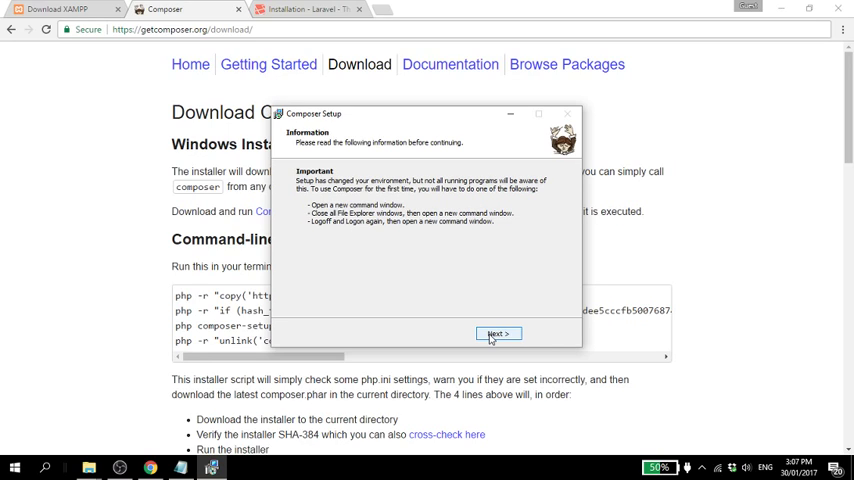
click(498, 334)
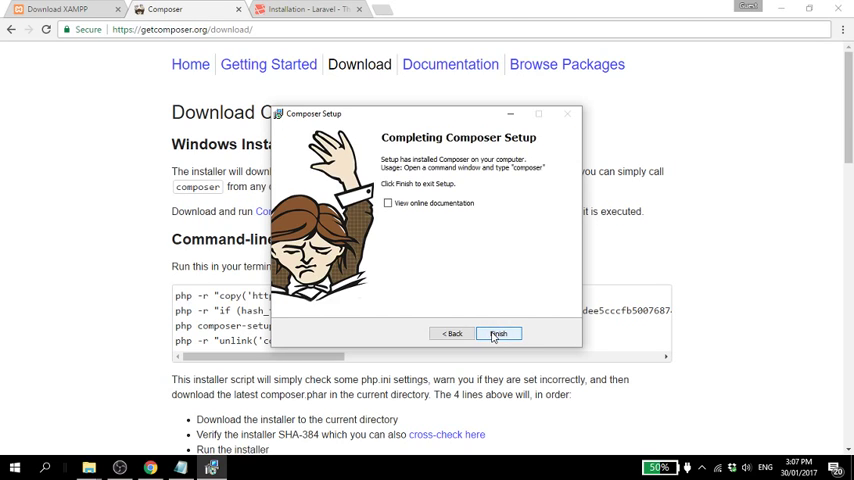
click(500, 332)
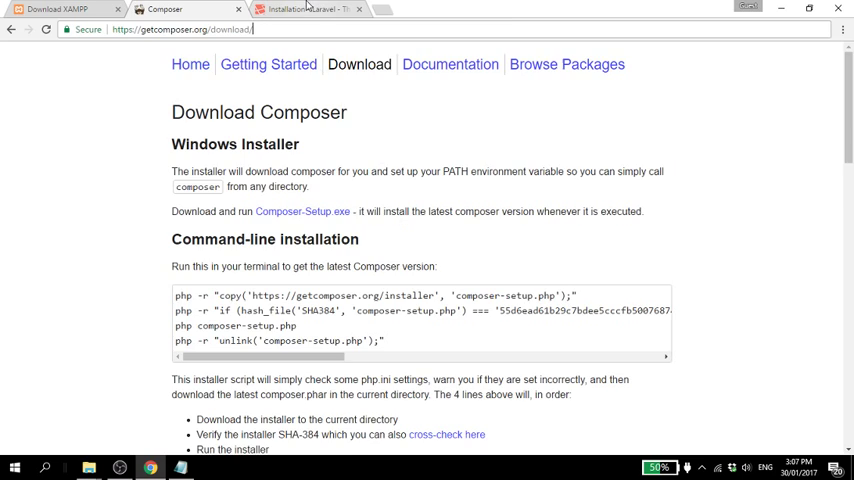
Copy the composer global require "laravel/installer" line from the Laravel guide and launch a Command Prompt.
click(300, 8)
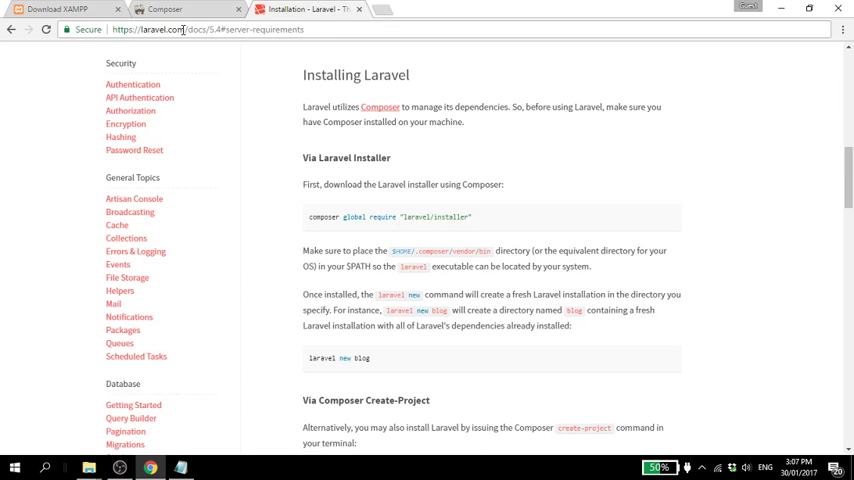
mouse_move(310, 242)
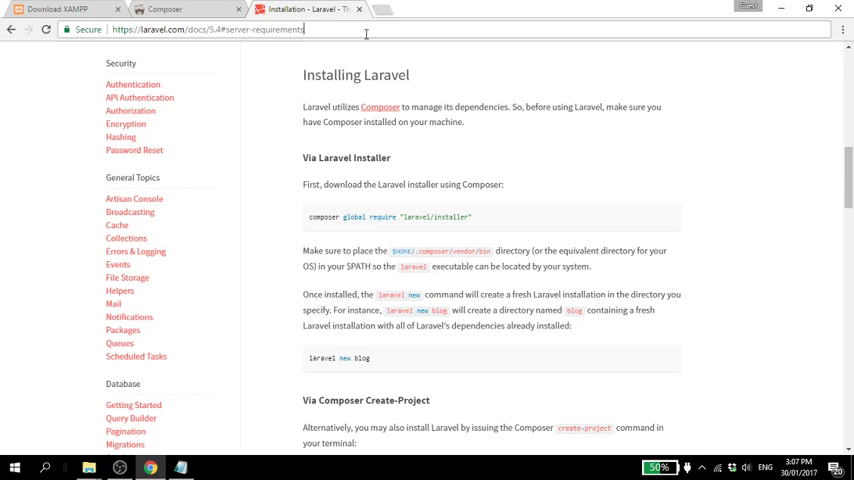
mouse_move(478, 156)
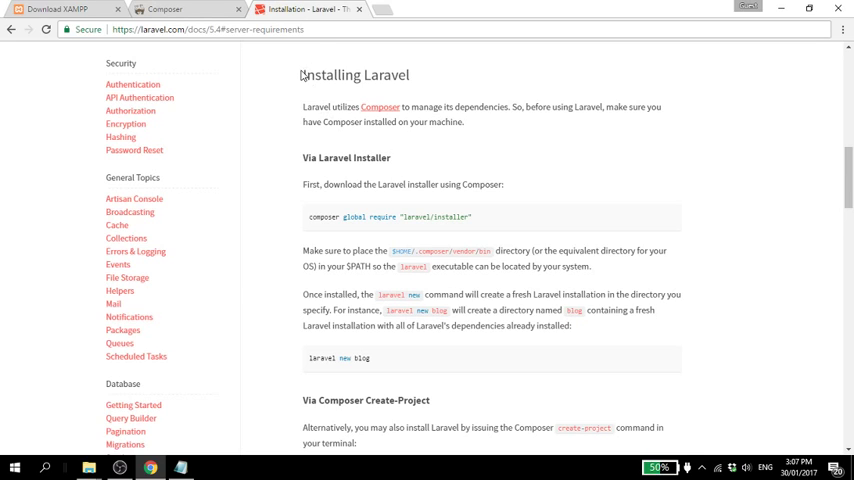
mouse_move(484, 176)
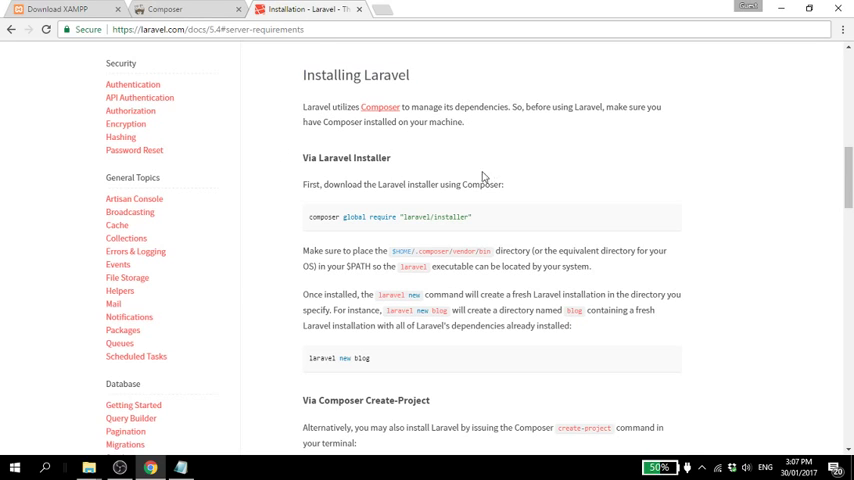
mouse_move(532, 188)
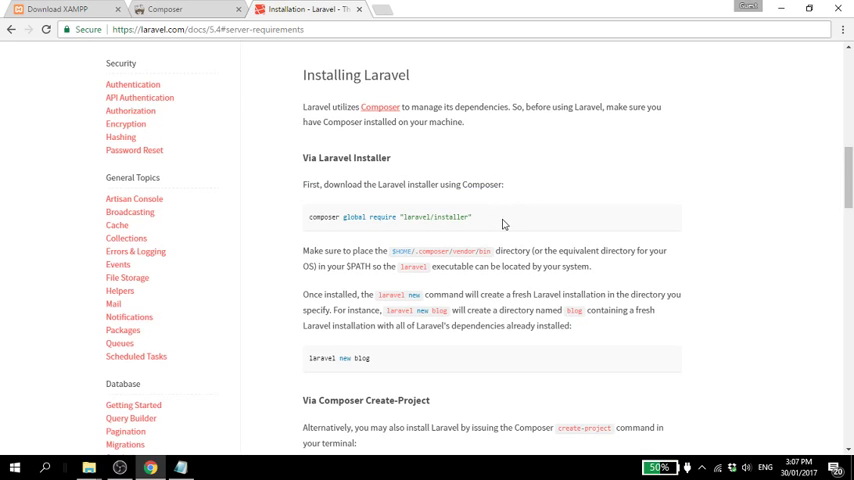
triple_click(388, 216)
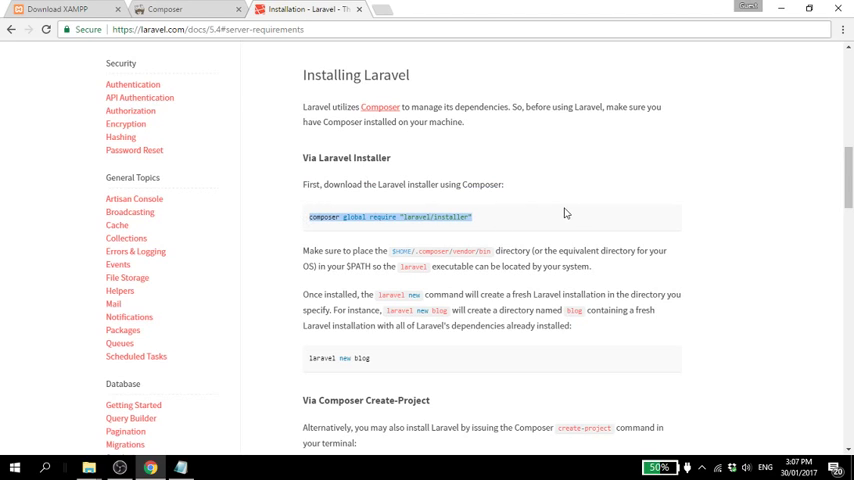
mouse_move(560, 214)
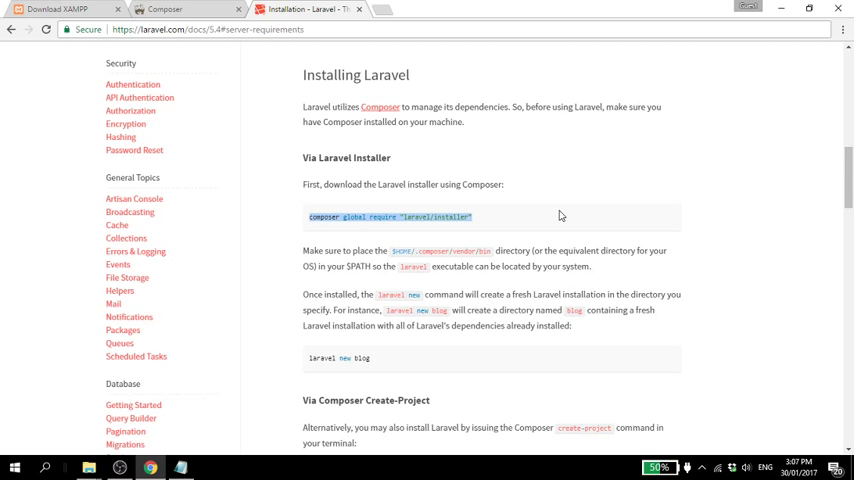
key(Win+r)
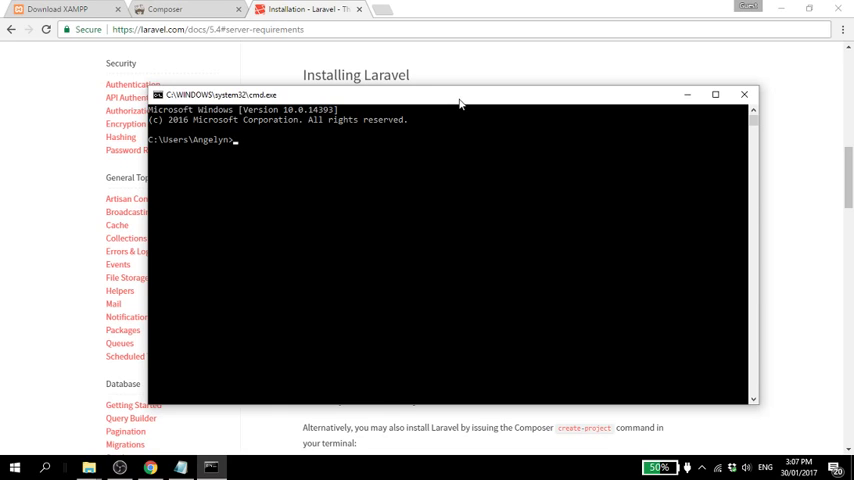
Run composer to verify it, then run composer global require "laravel/installer".
text(comp)
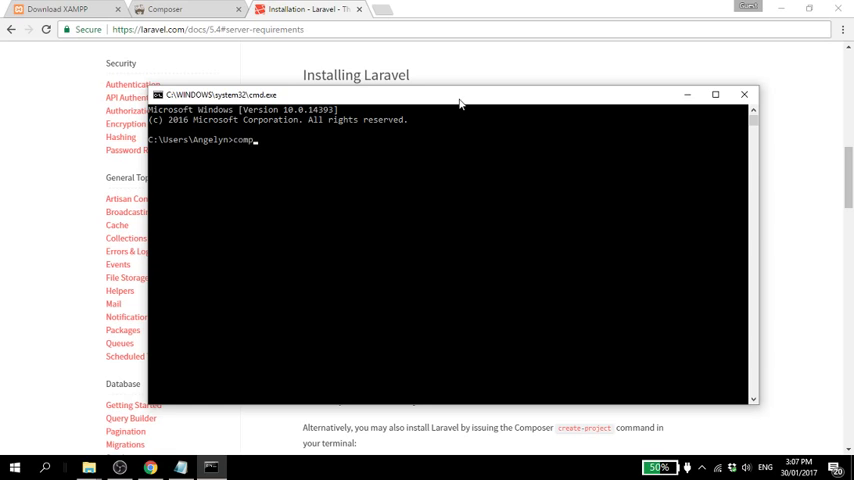
key(Return)
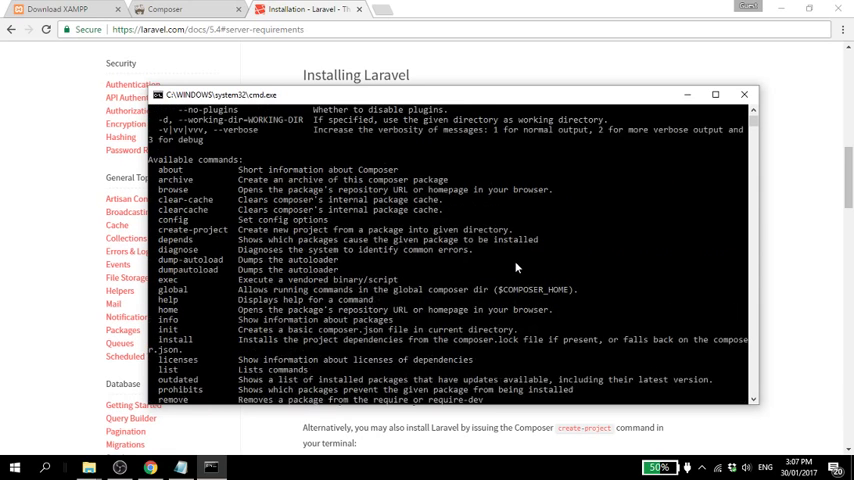
scroll(up, 3)
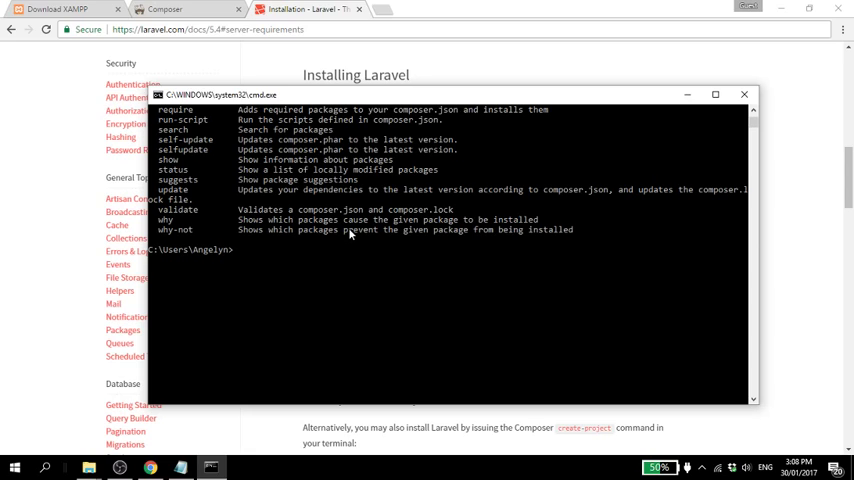
text(composer global require "laravel/installer")
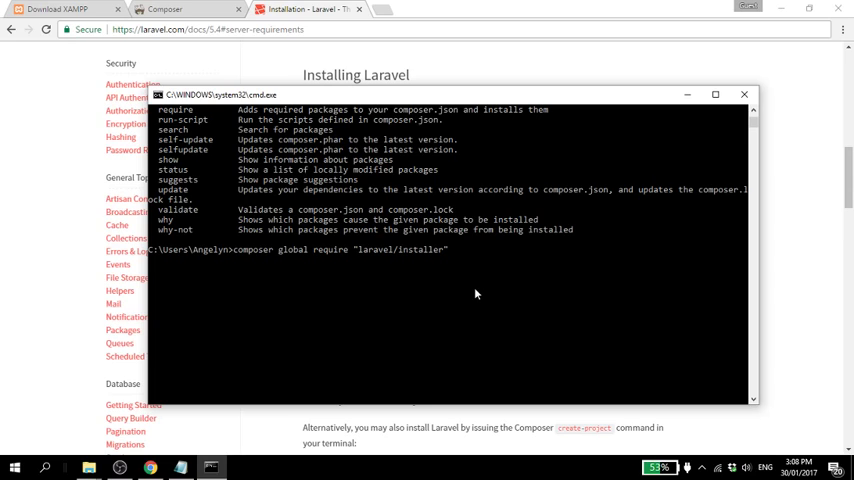
key(Return)
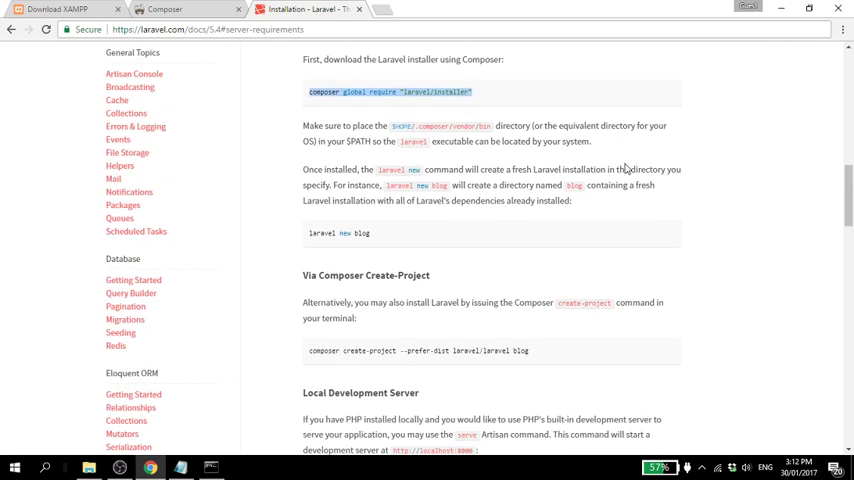
Review the laravel new example in the docs and bring up File Explorer.
scroll(up, 3)
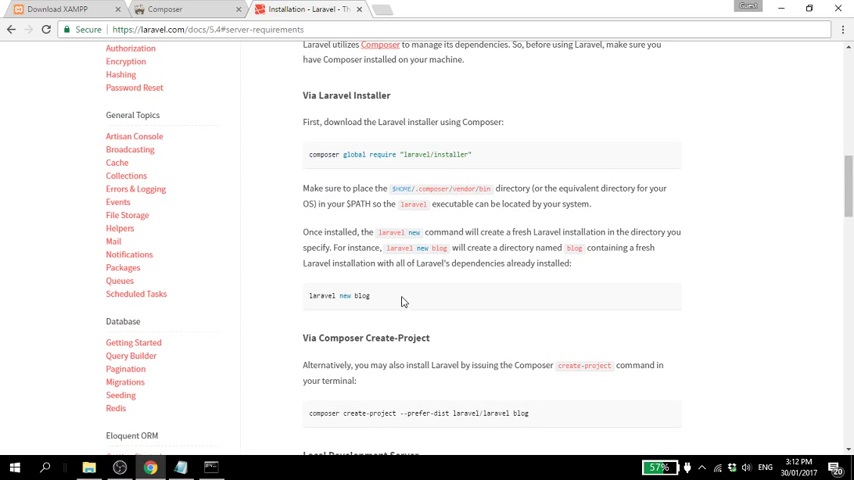
mouse_move(436, 292)
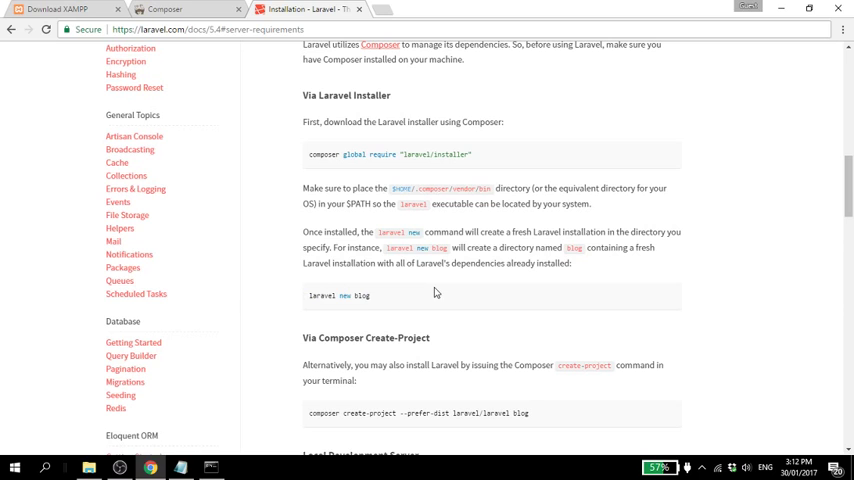
double_click(360, 296)
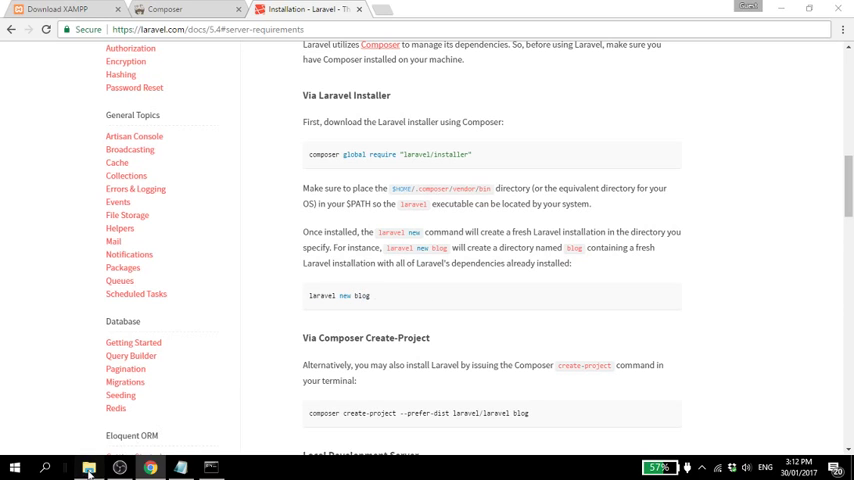
click(88, 468)
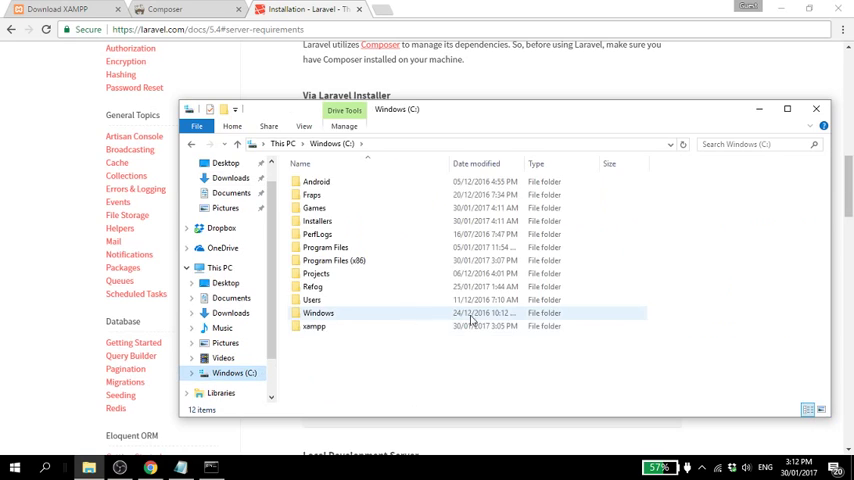
Go to C:\xampp\htdocs and create a new folder there.
double_click(314, 326)
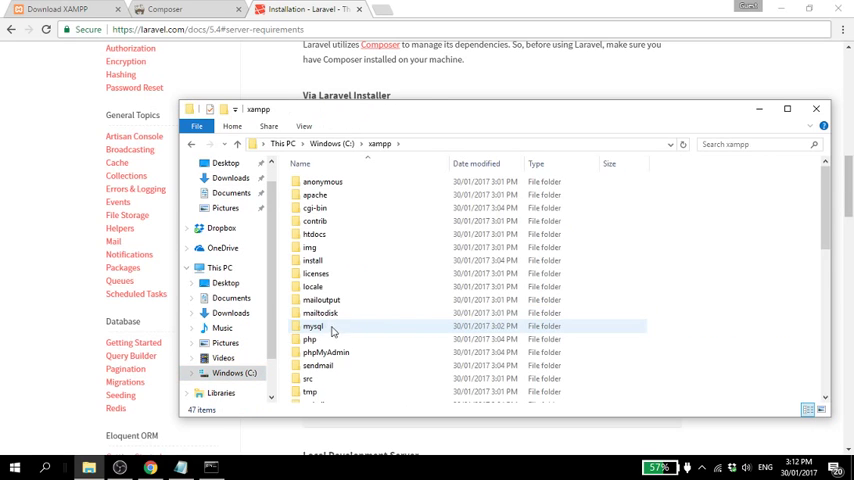
double_click(314, 232)
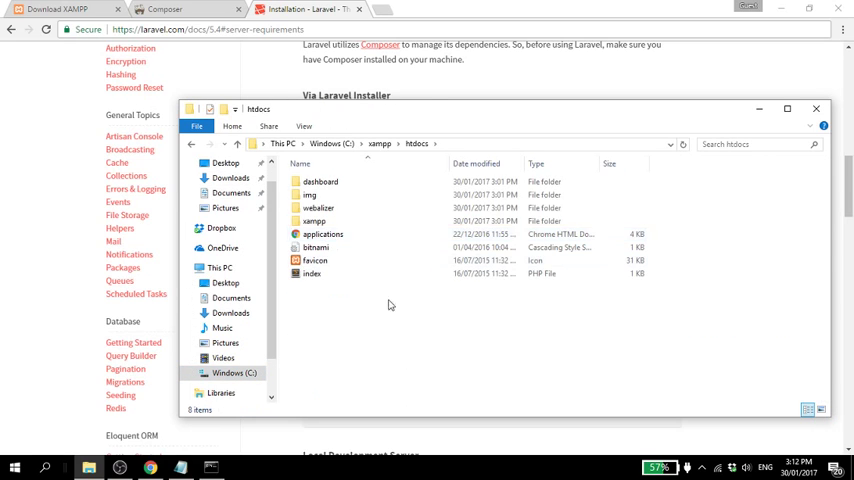
drag(324, 228, 390, 304)
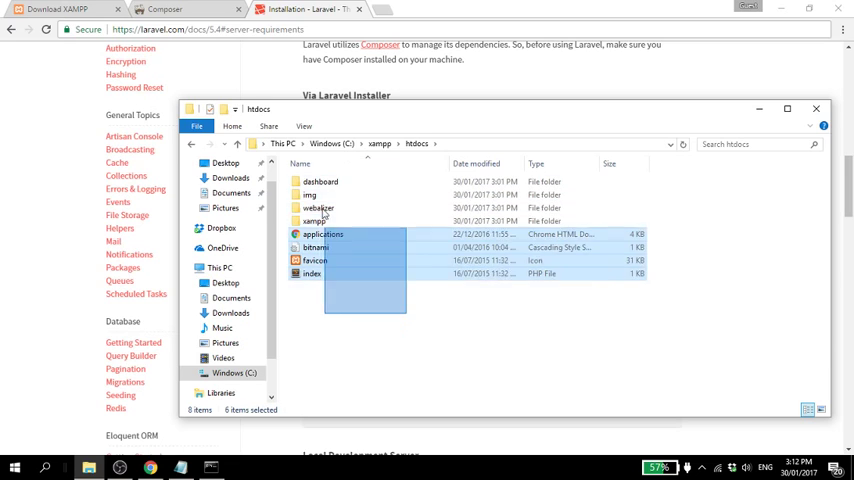
click(336, 328)
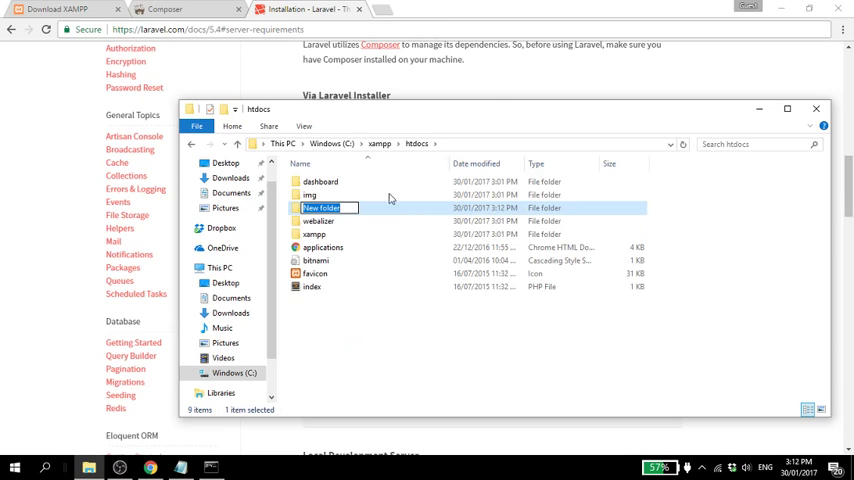
Move all htdocs items into the new folder and name it xampp.
key(ctrl+a)
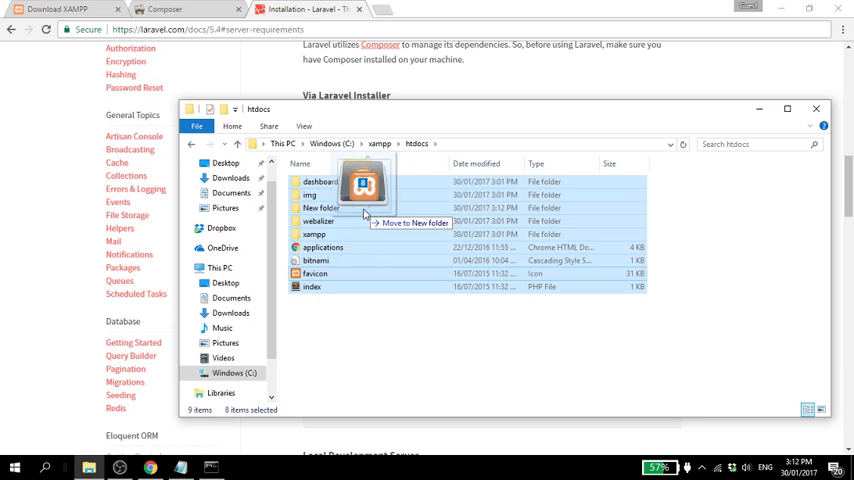
right_click(450, 300)
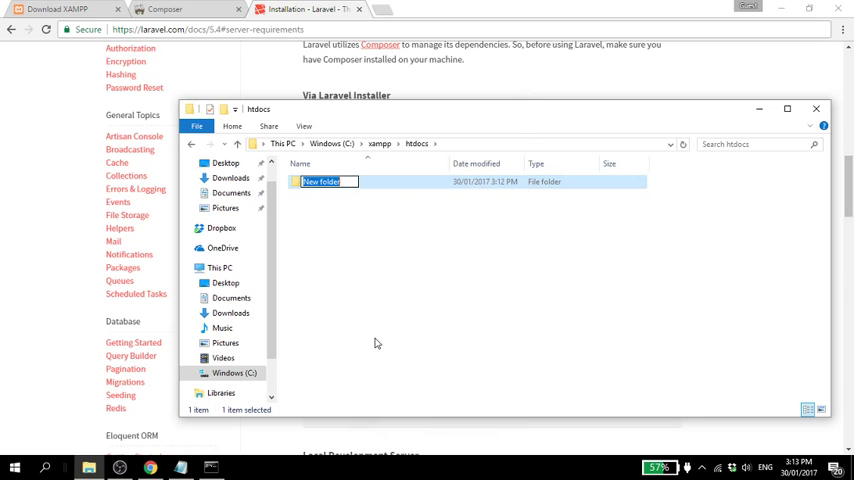
text(xampp)
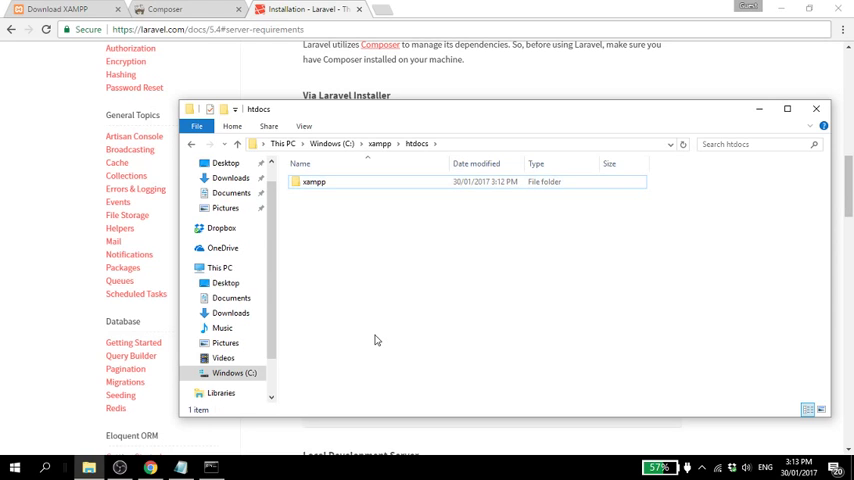
click(700, 468)
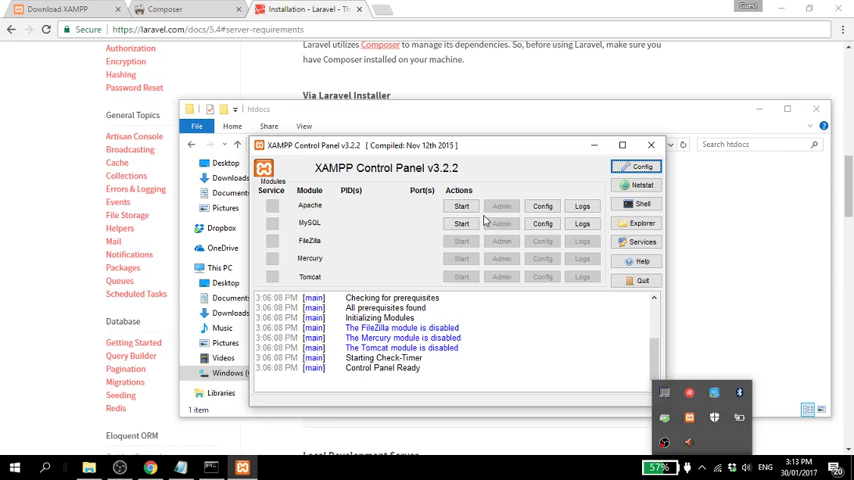
Start Apache and MySQL in XAMPP Control Panel and close its window.
click(462, 206)
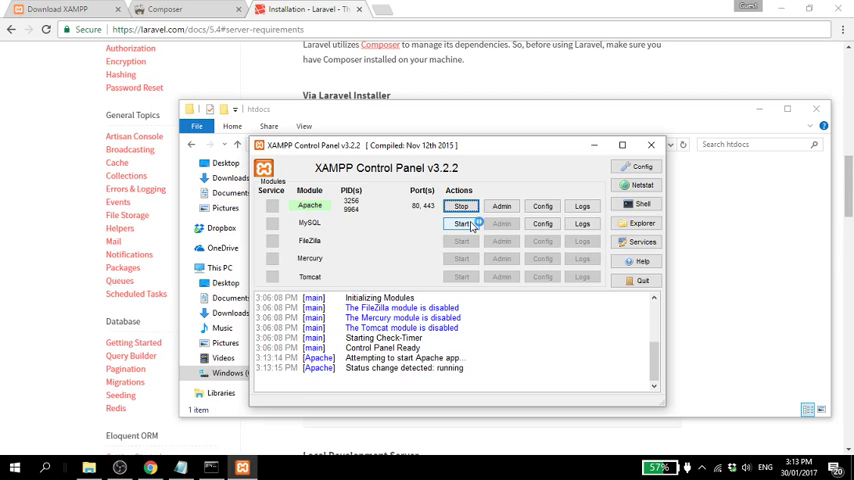
click(462, 224)
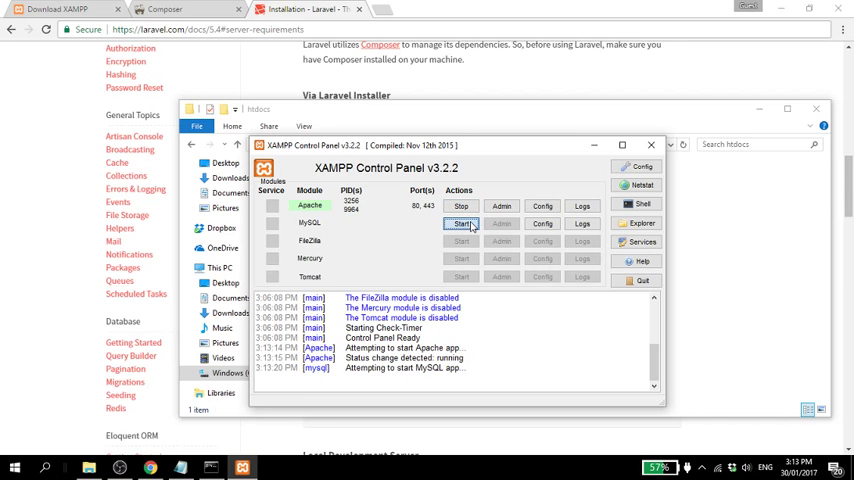
click(462, 224)
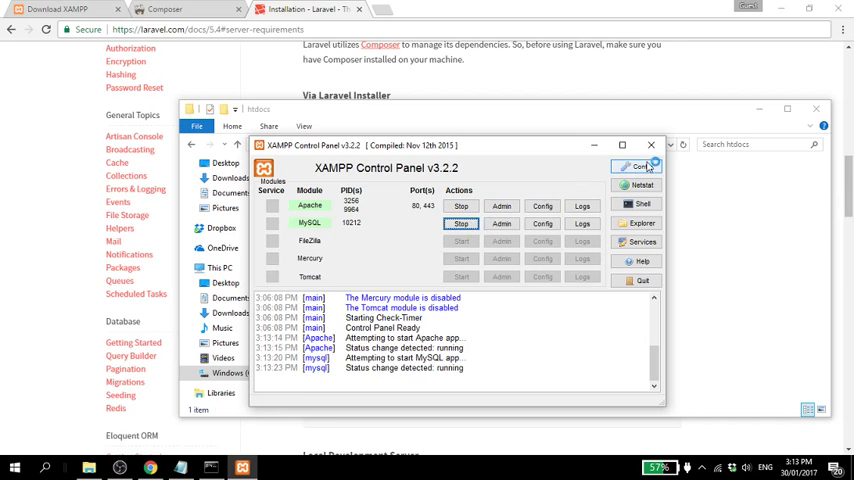
mouse_move(652, 144)
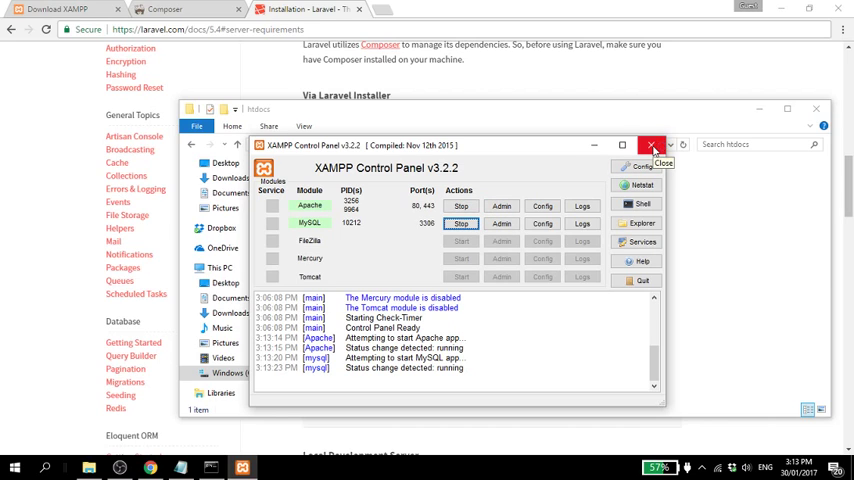
click(652, 144)
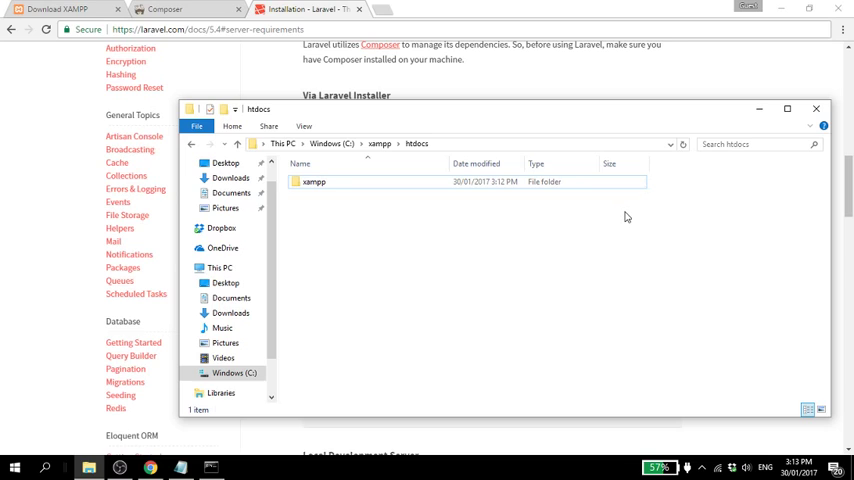
mouse_move(472, 290)
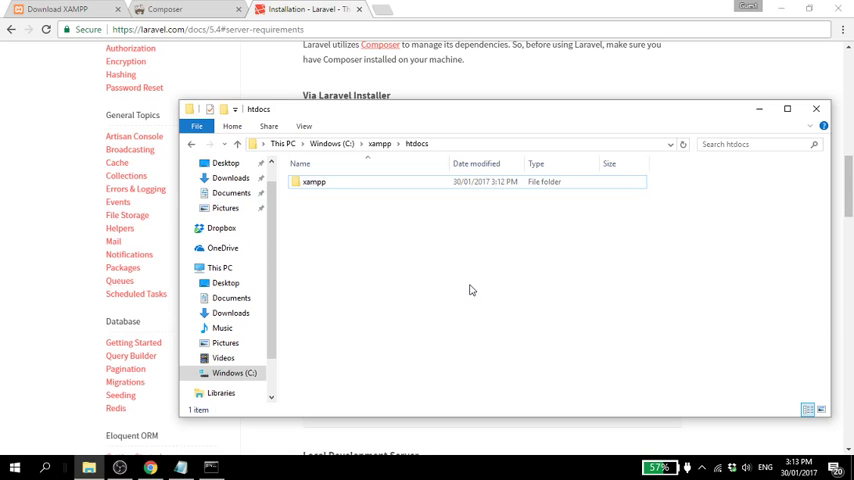
Launch a command window with C:\xampp\htdocs as its working directory.
right_click(470, 288)
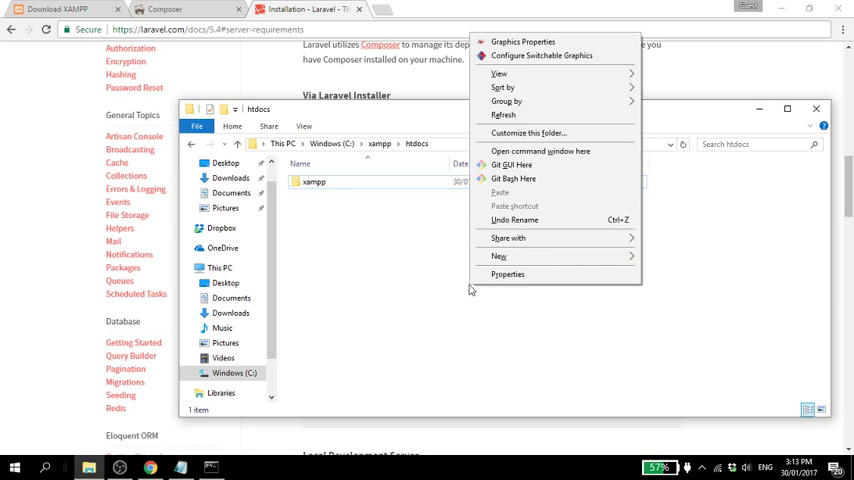
mouse_move(540, 152)
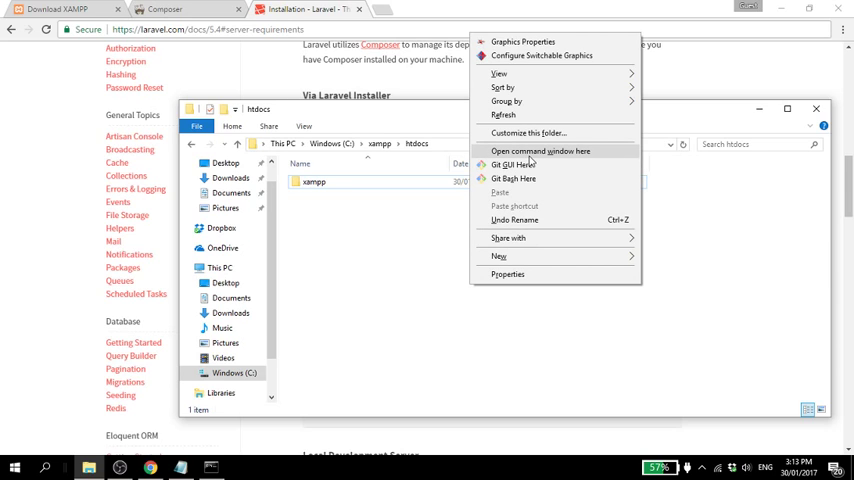
click(540, 152)
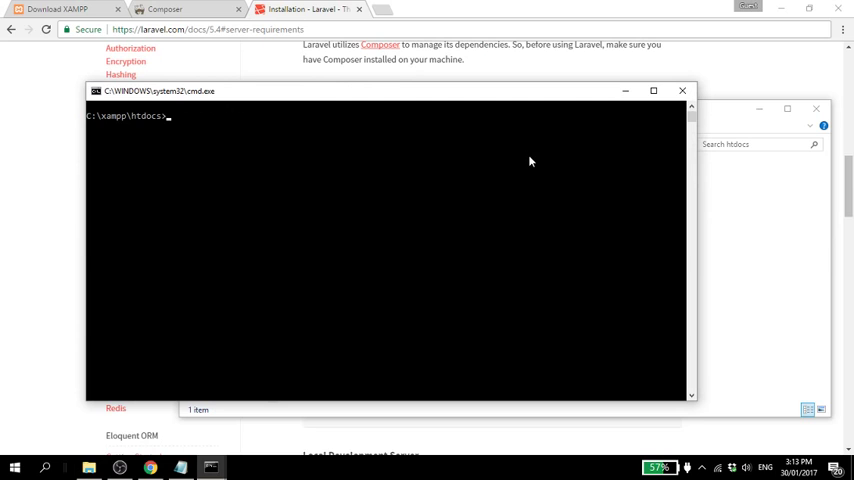
Run laravel new online_voting_system in the htdocs command window.
drag(400, 92, 400, 102)
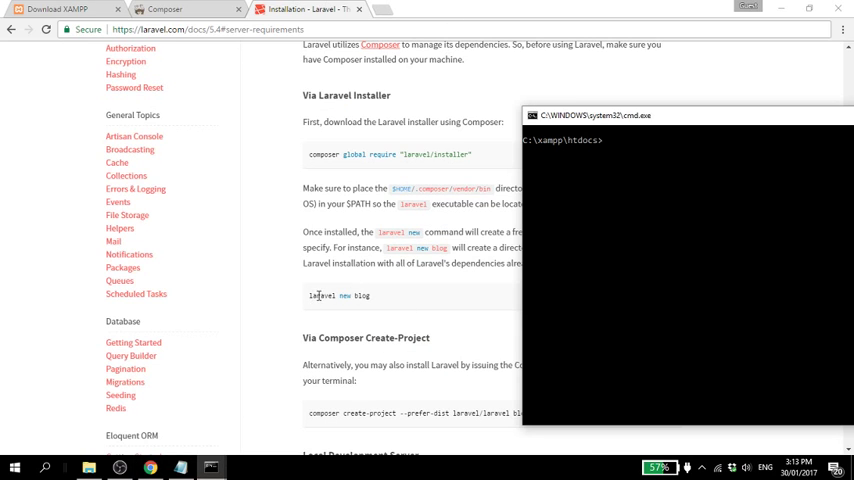
text(laravel)
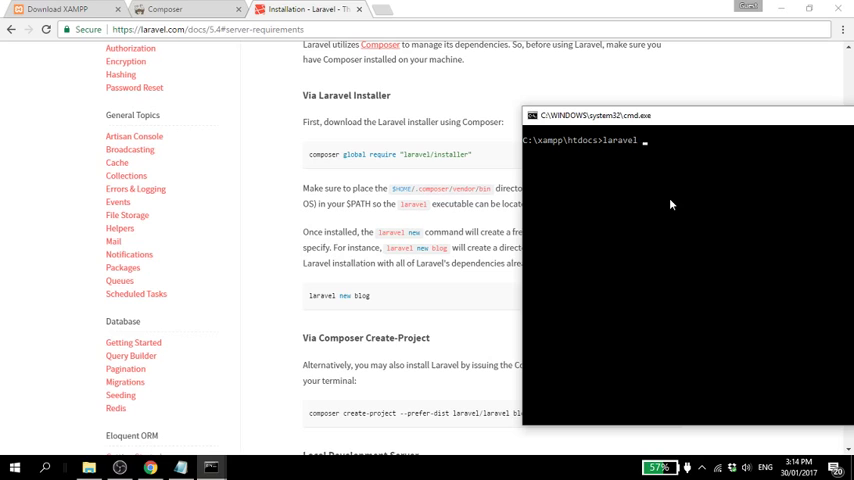
text(new)
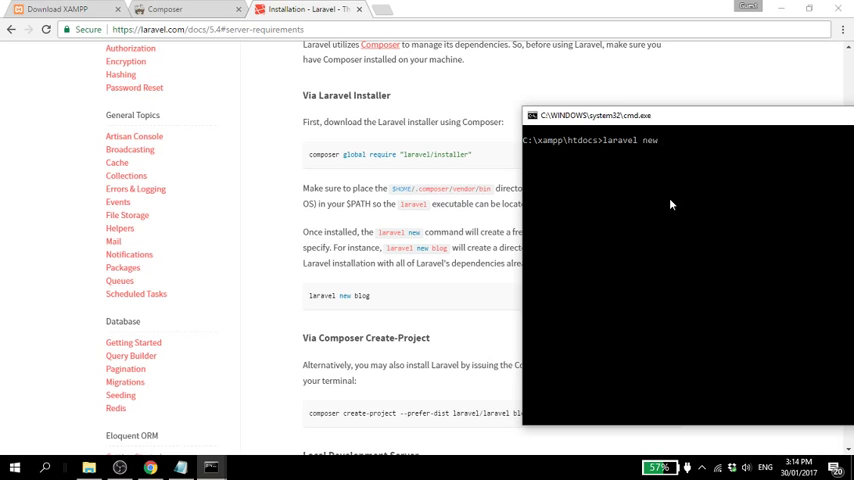
text(online_voting)
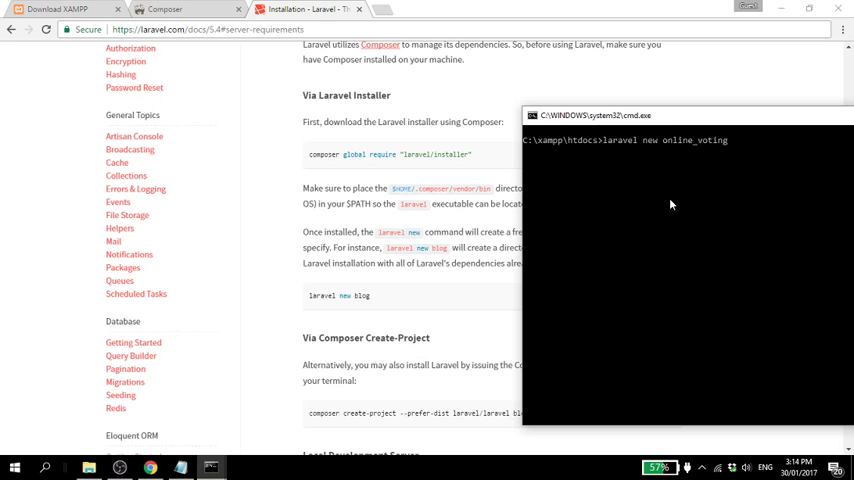
text(_system)
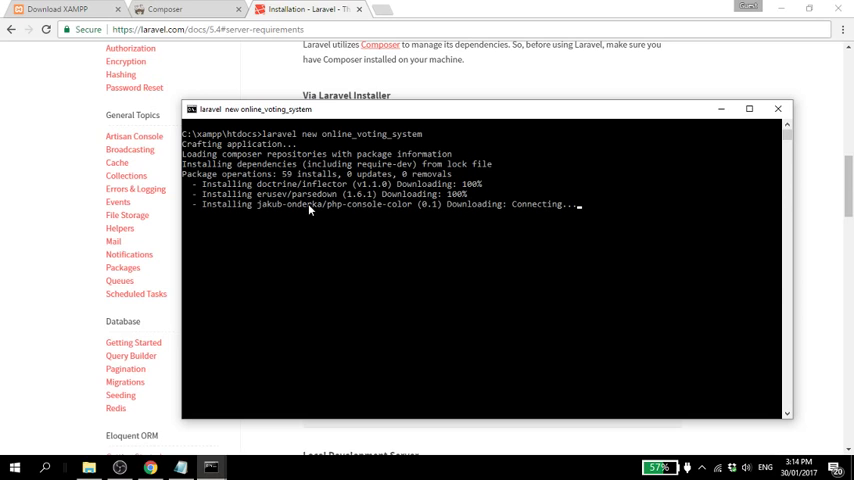
click(388, 10)
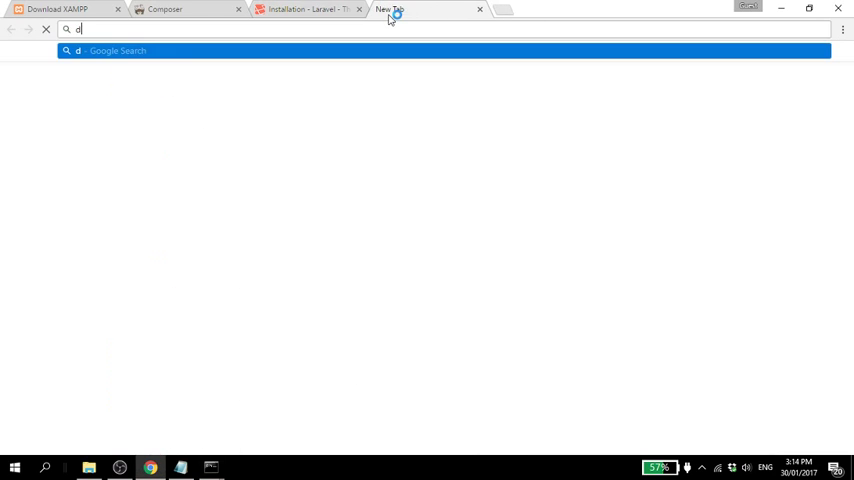
Let the online_voting_system install run until 'Application ready!' appears.
key(Return)
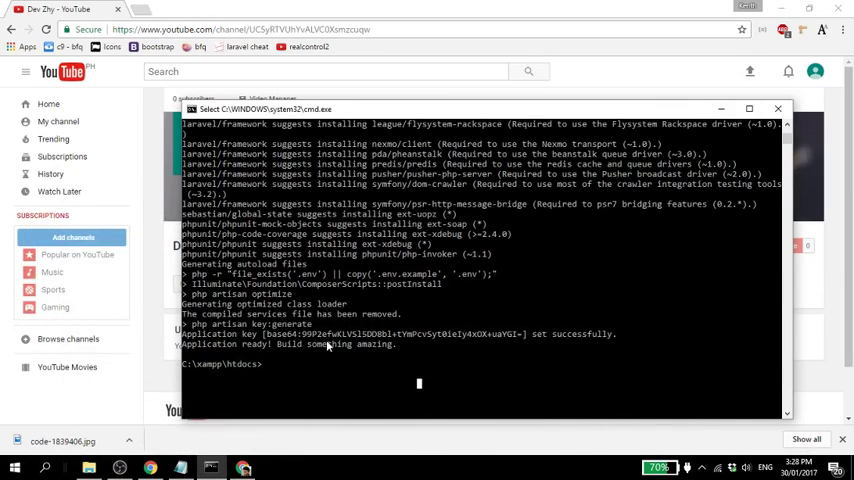
mouse_move(408, 368)
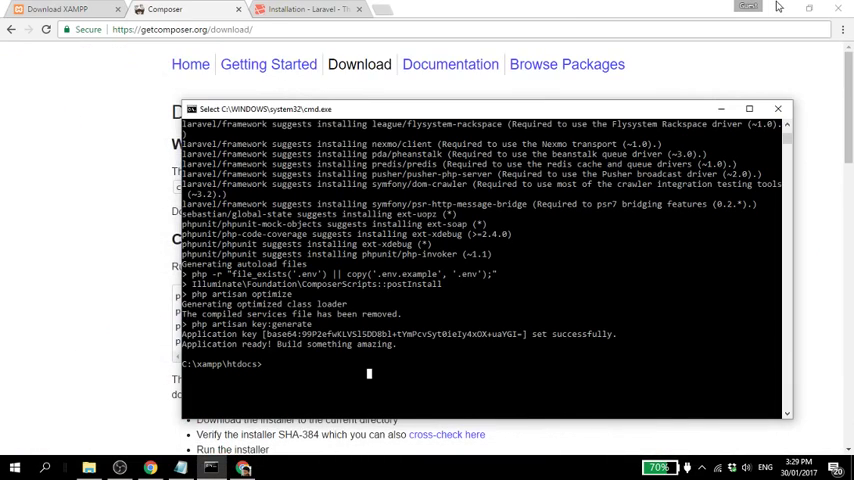
Browse to C:\xampp\htdocs\online_voting_system to view its app, config and database folders.
click(88, 468)
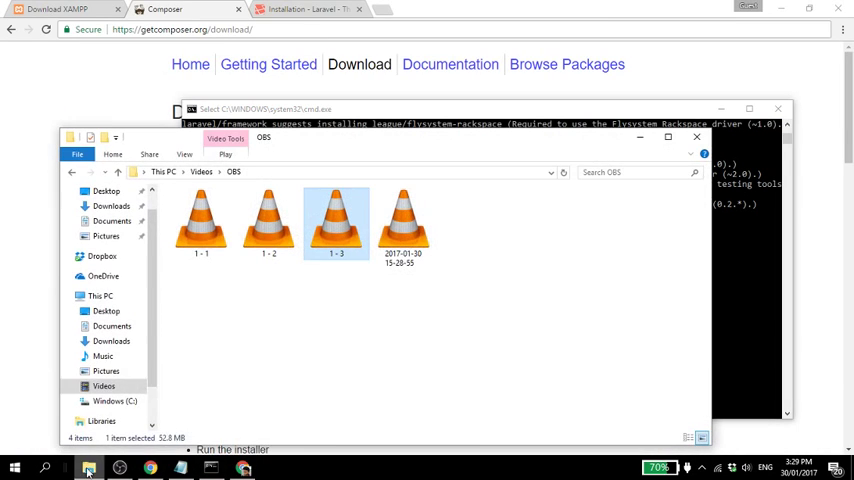
click(114, 400)
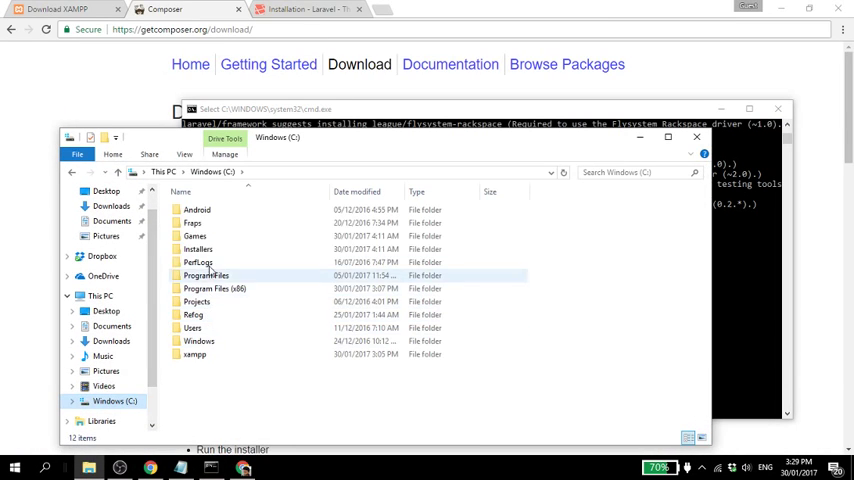
double_click(192, 354)
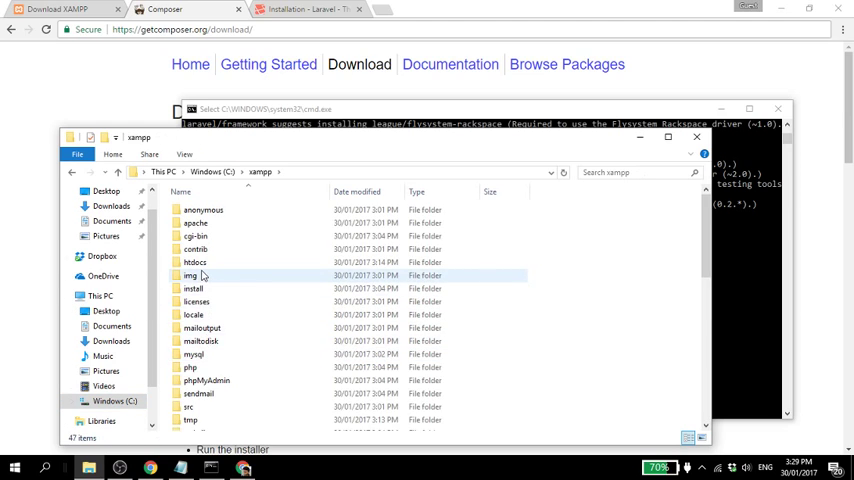
double_click(196, 262)
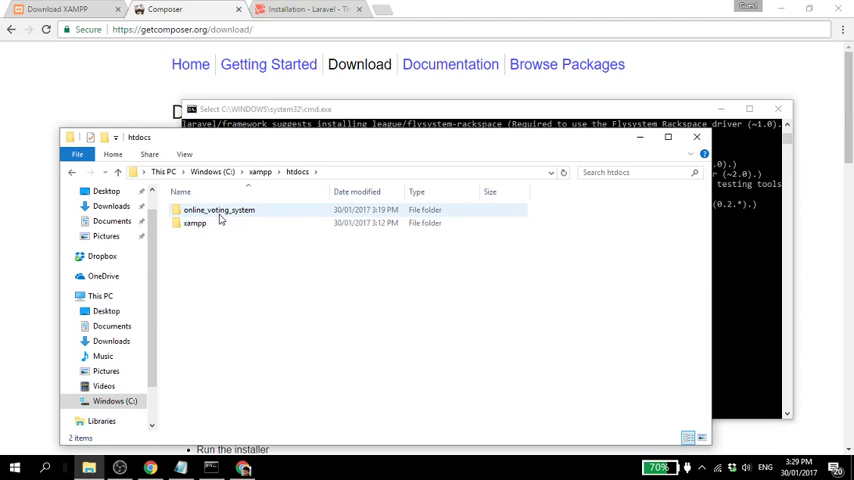
double_click(218, 210)
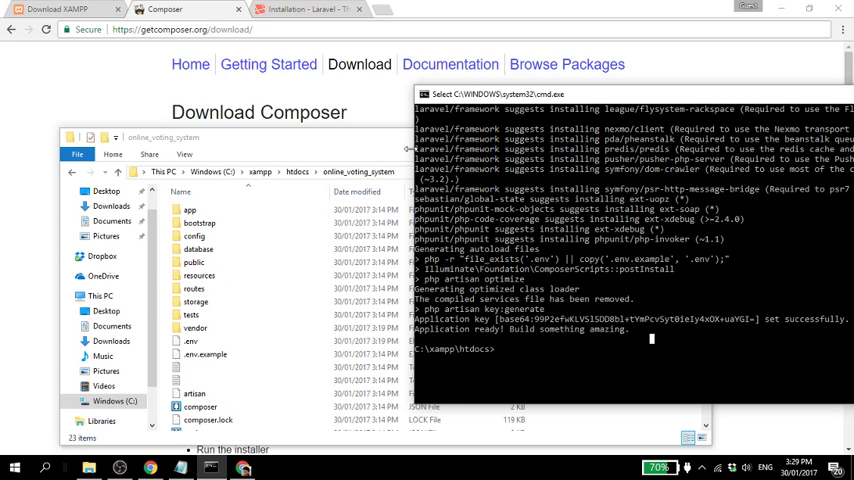
mouse_move(624, 352)
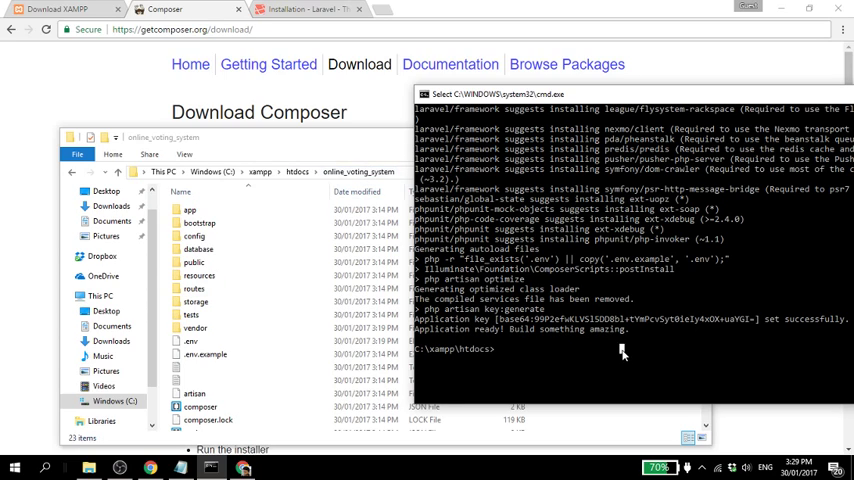
Change the working directory to the online_voting_system folder with cd.
text(cd)
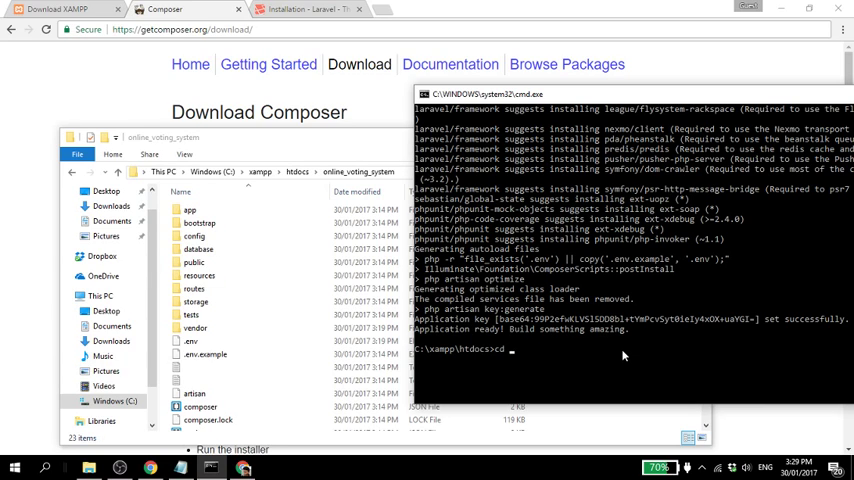
text(online_vo)
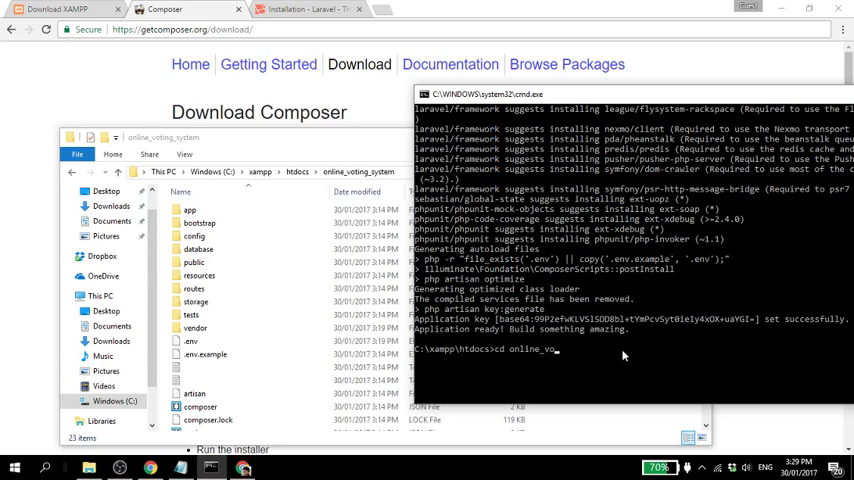
text(ting_system)
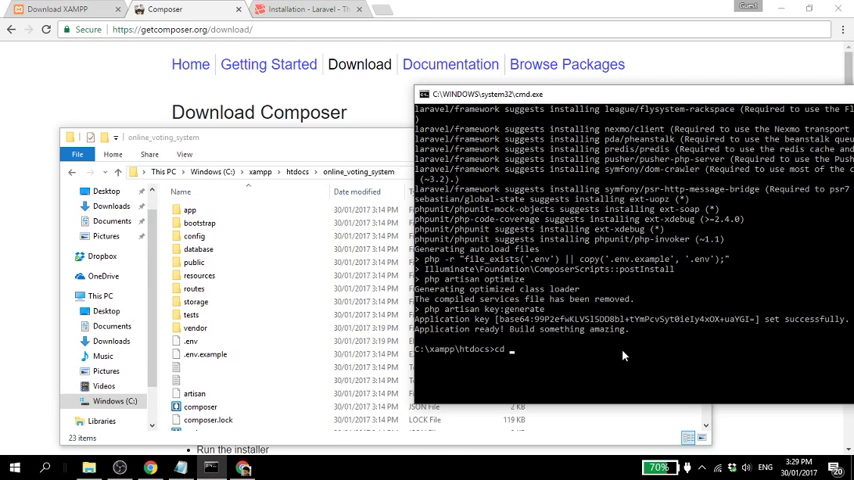
text(online_voting_system)
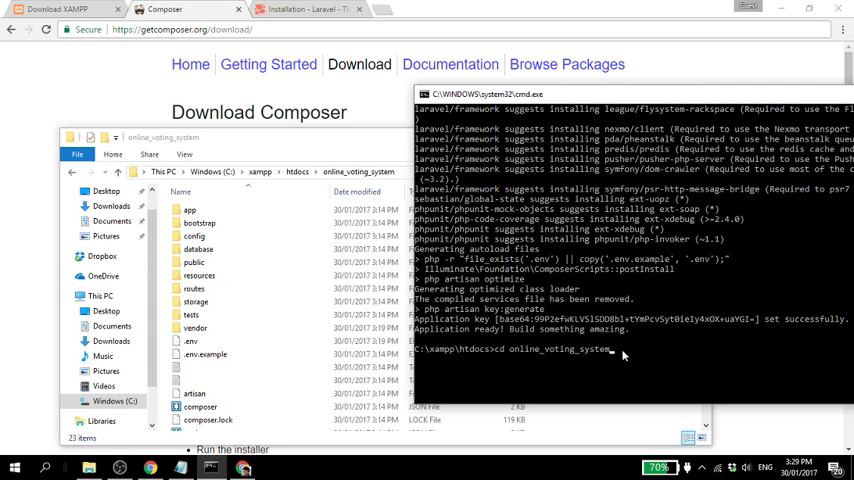
key(Return)
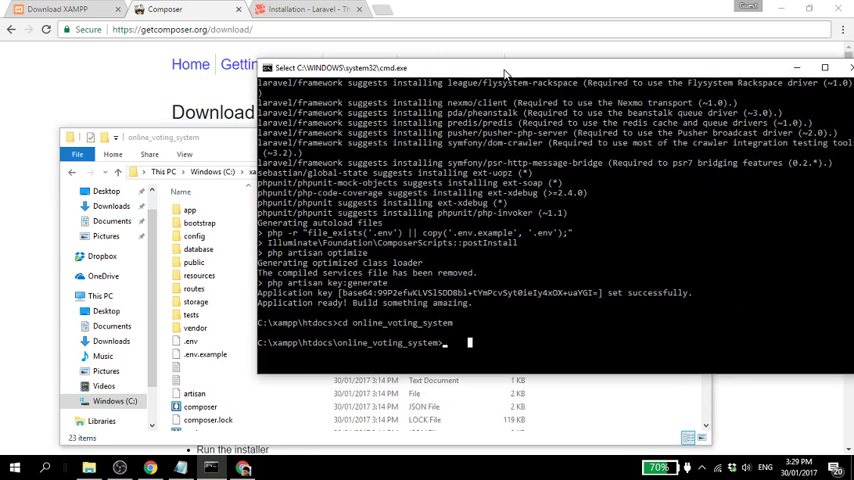
Start the Laravel development server at 127.0.0.1:8000 with php artisan serve.
text(php)
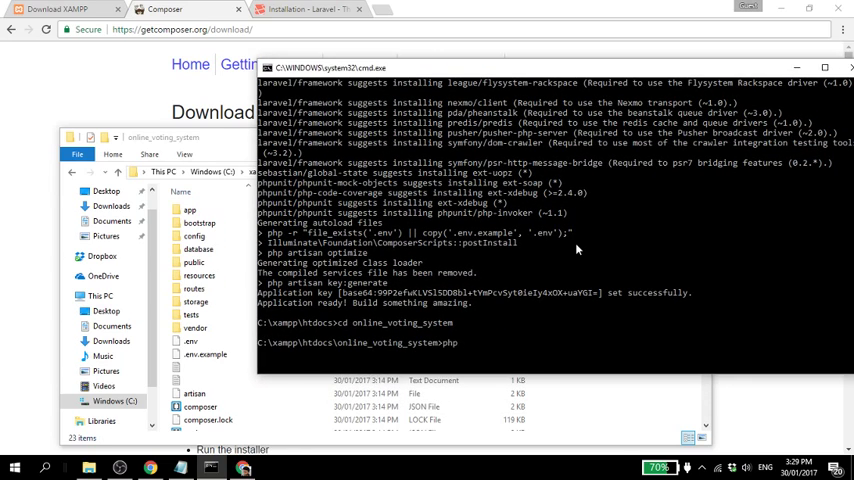
text(artisan)
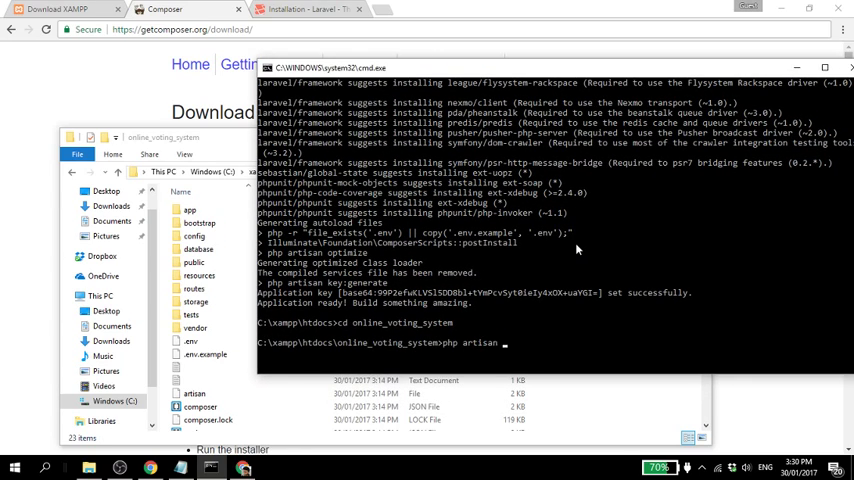
text(serve)
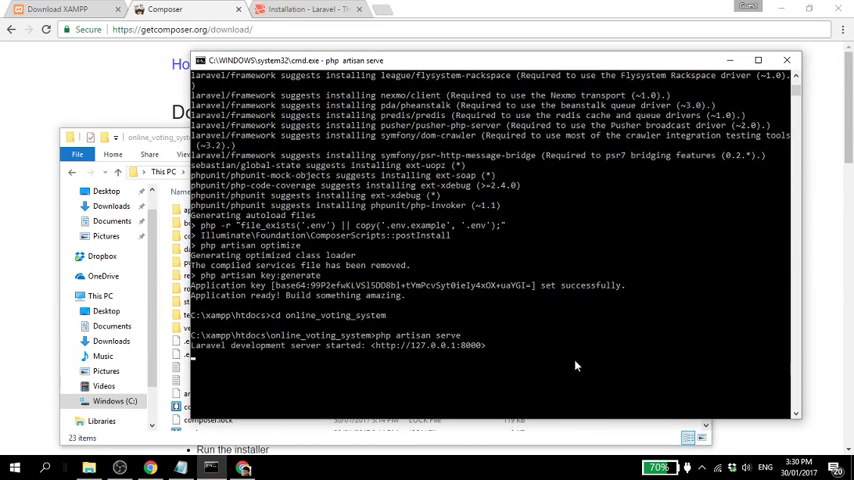
mouse_move(238, 352)
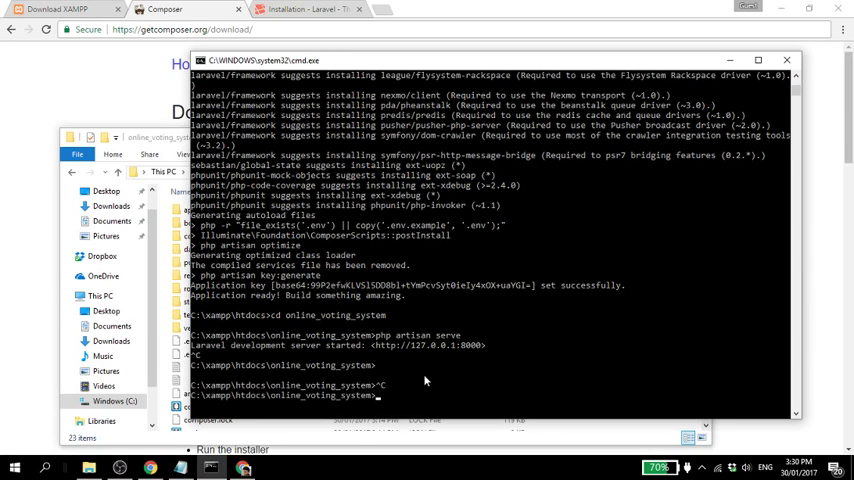
text(php artisan serve)
text(localhost)
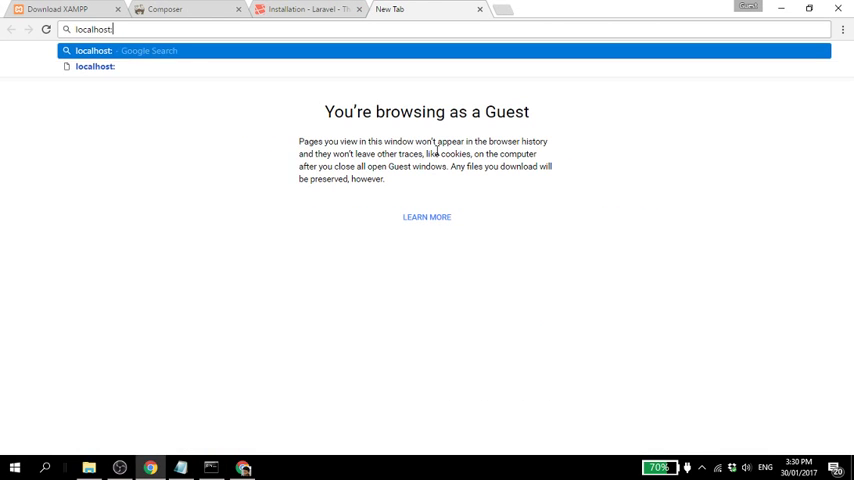
Load localhost:8000 in Chrome to show the Laravel welcome page.
text(:8000)
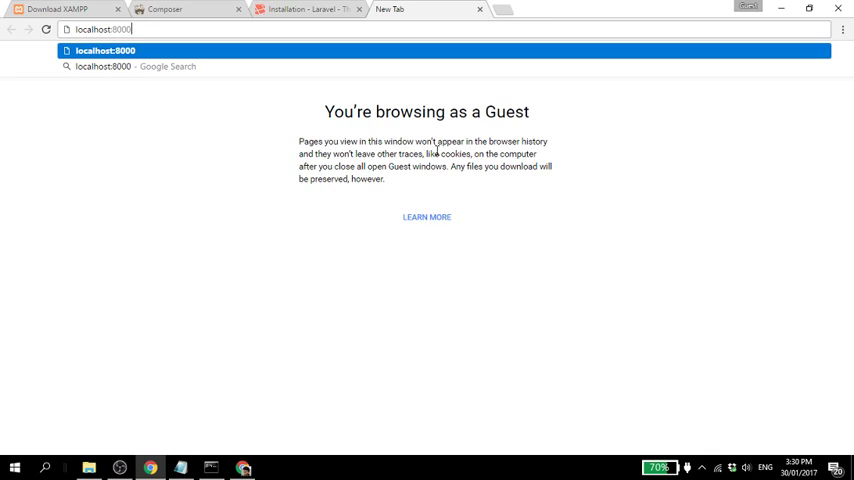
key(Return)
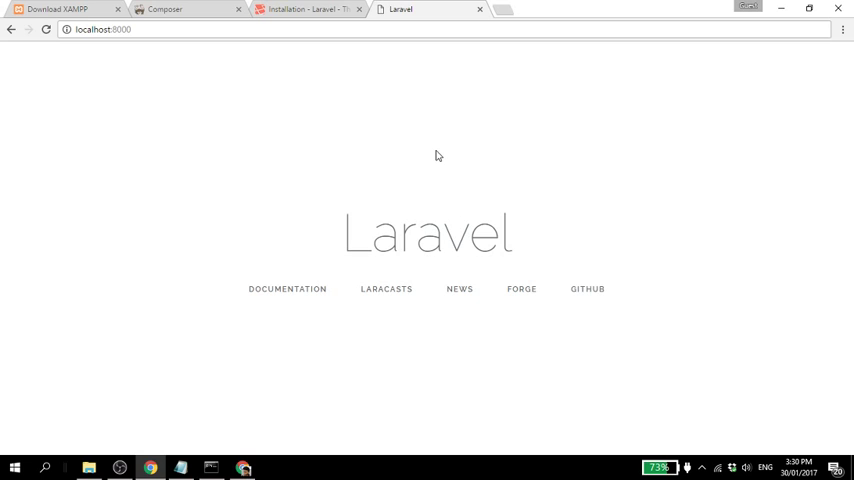
mouse_move(420, 172)
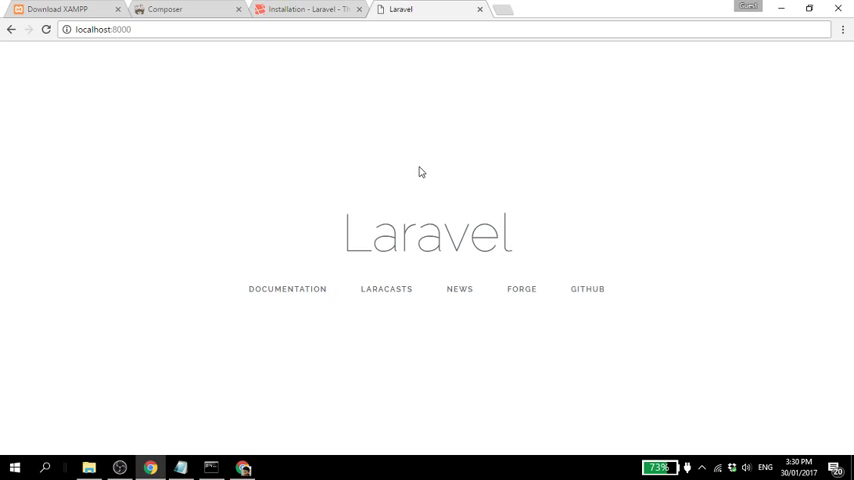